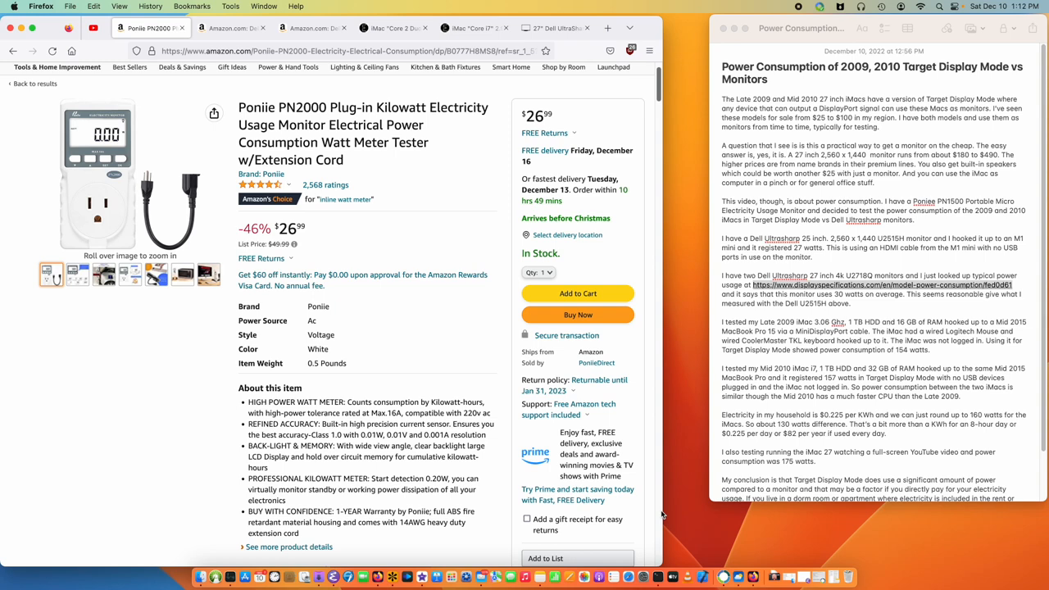
mouse_move(777, 6)
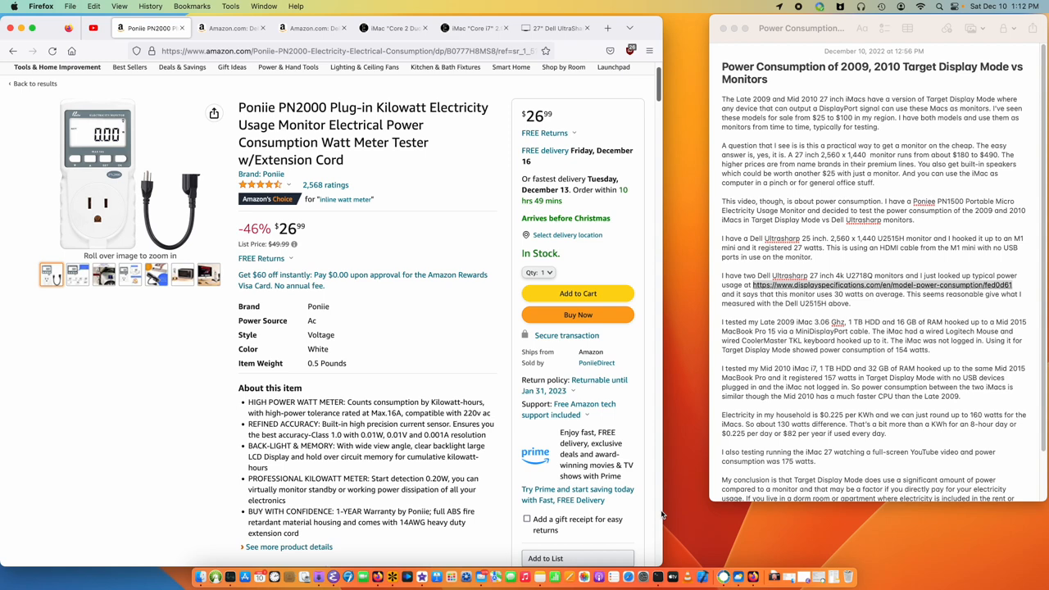
mouse_move(682, 508)
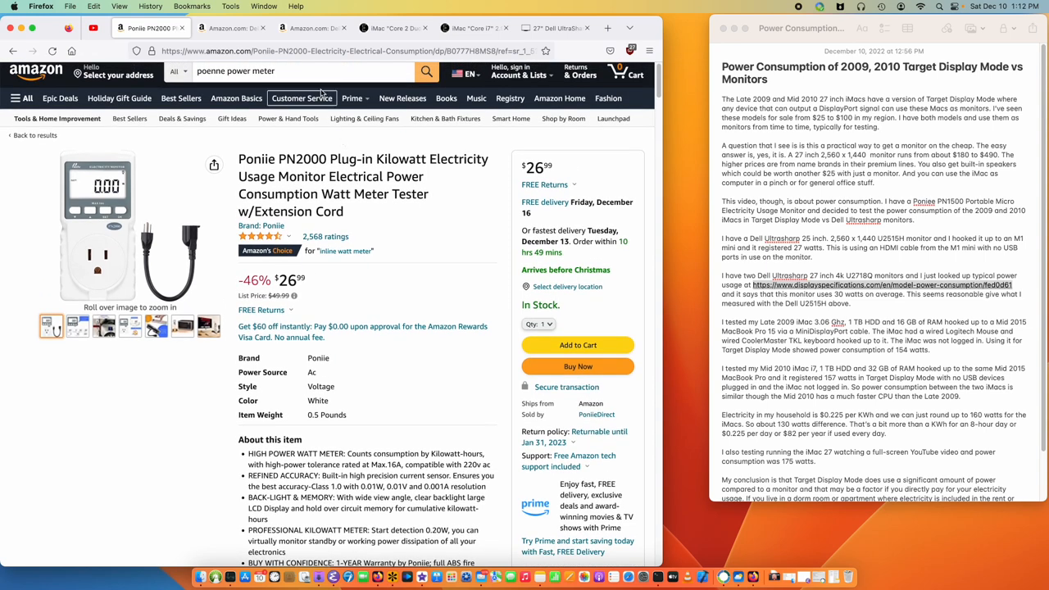
- Open the Poniie PN1500 listing and scroll the notes to the Target Display Mode conclusion
left_click(301, 72)
type(" pn1500")
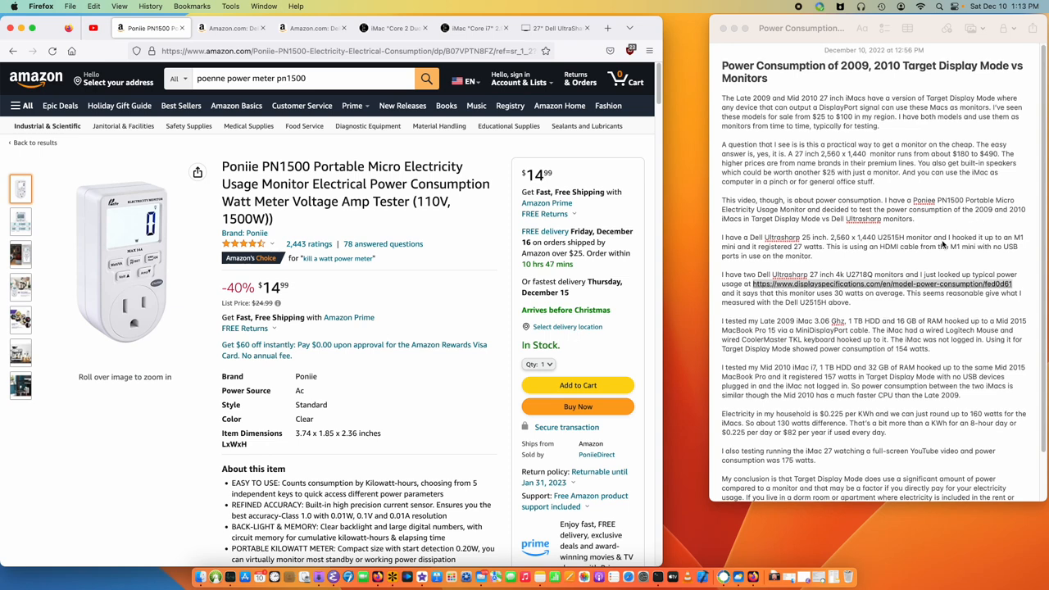
scroll("down", 3)
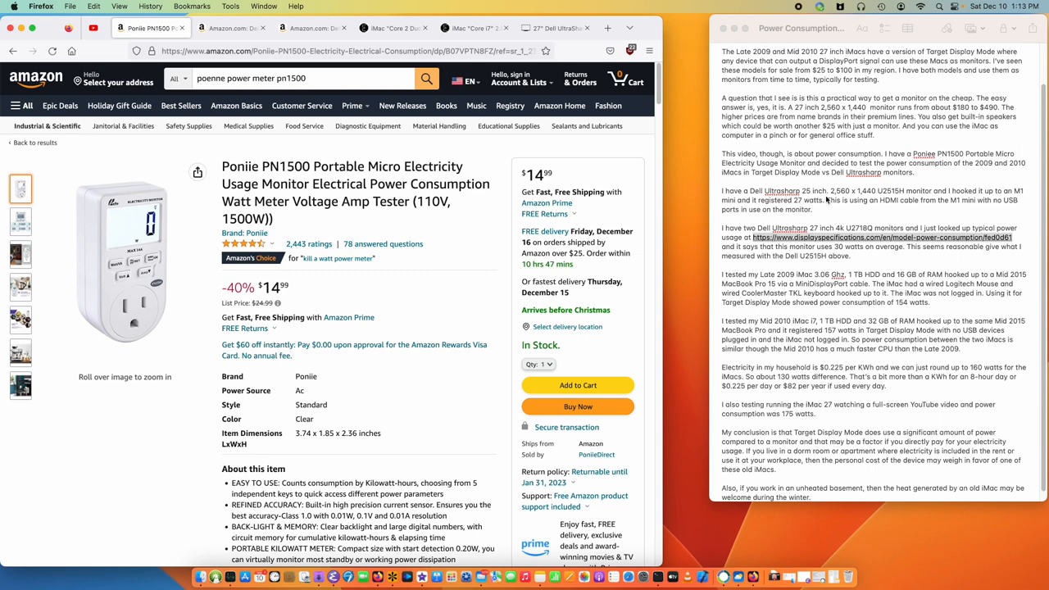
mouse_move(827, 200)
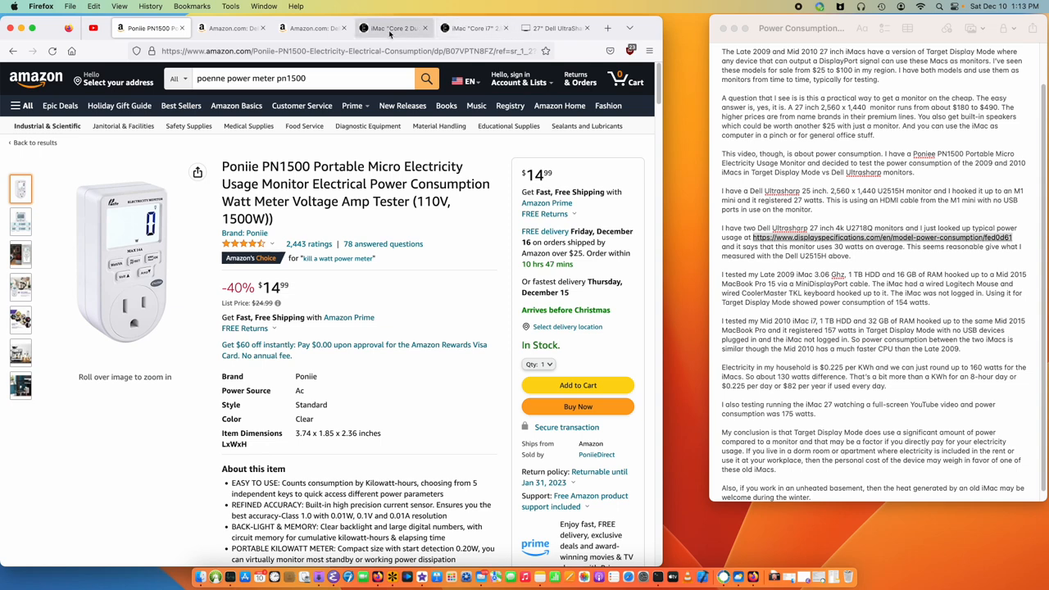
- View the refurbished Dell UltraSharp 25in U2515H listing and scroll down through it
left_click(232, 28)
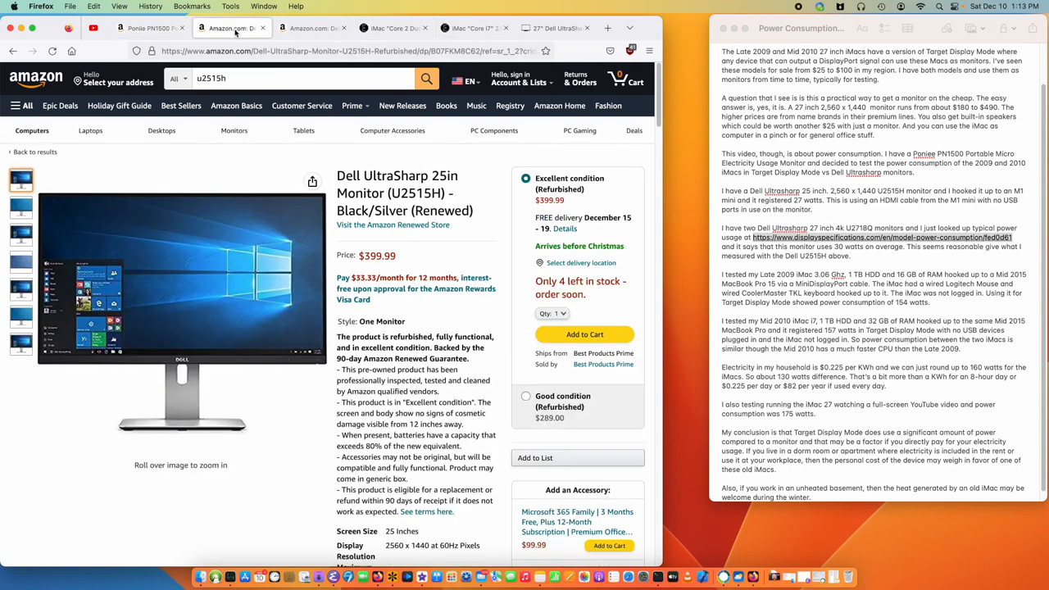
mouse_move(259, 165)
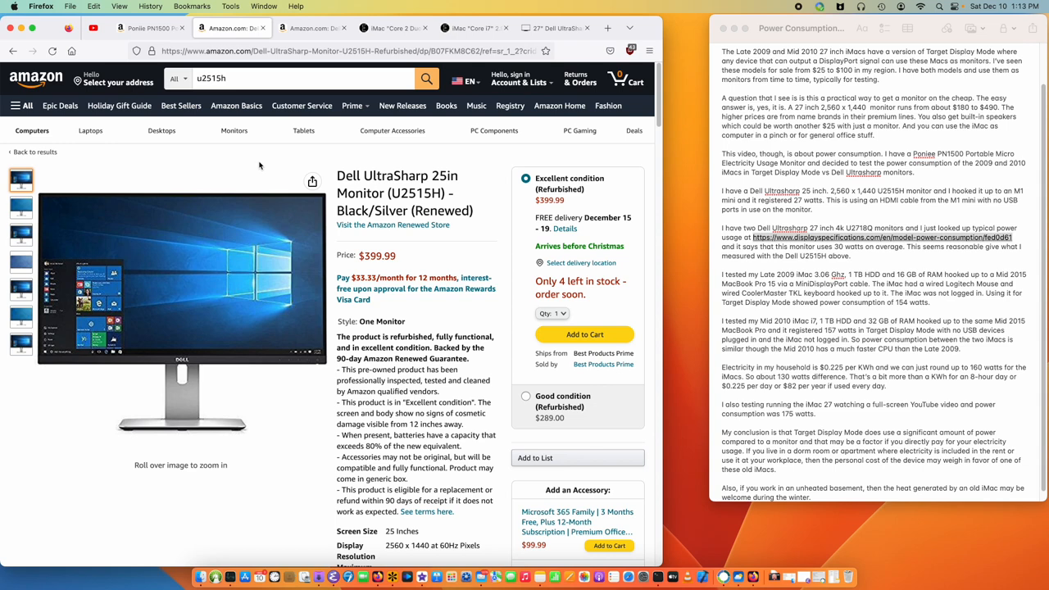
scroll("down", 3)
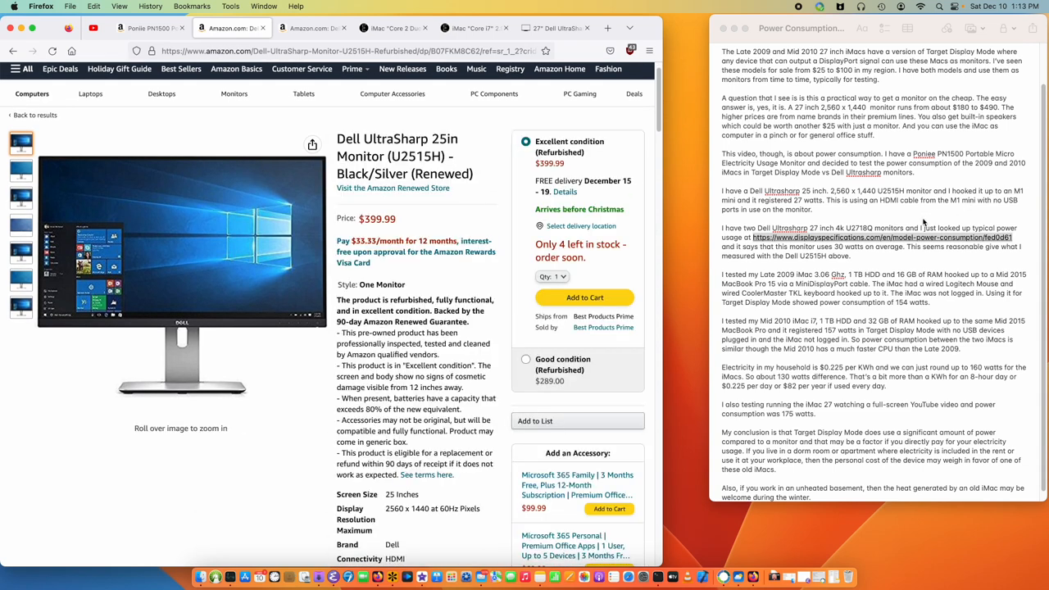
mouse_move(921, 223)
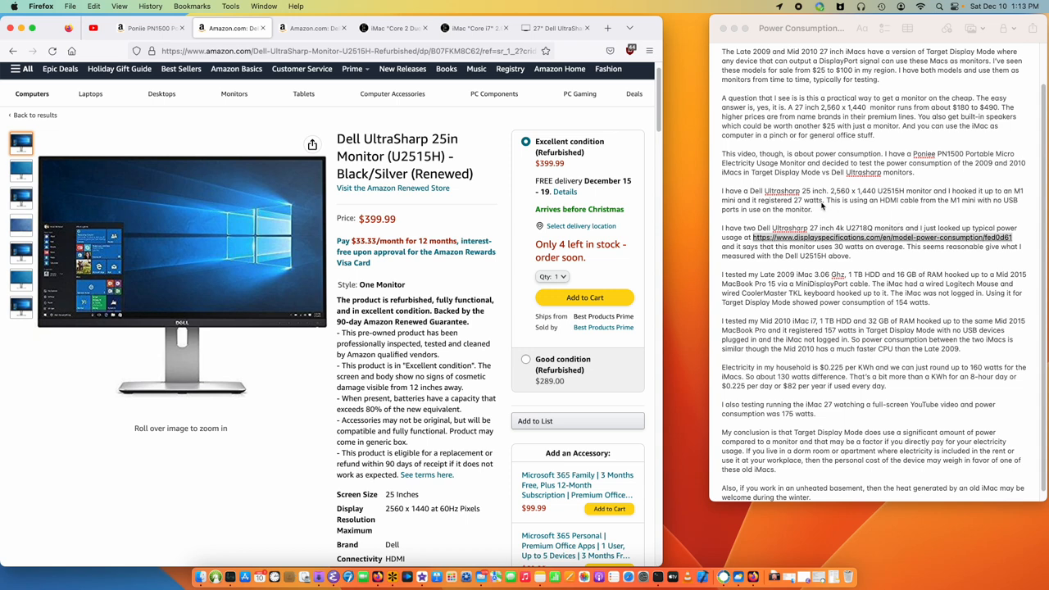
mouse_move(884, 213)
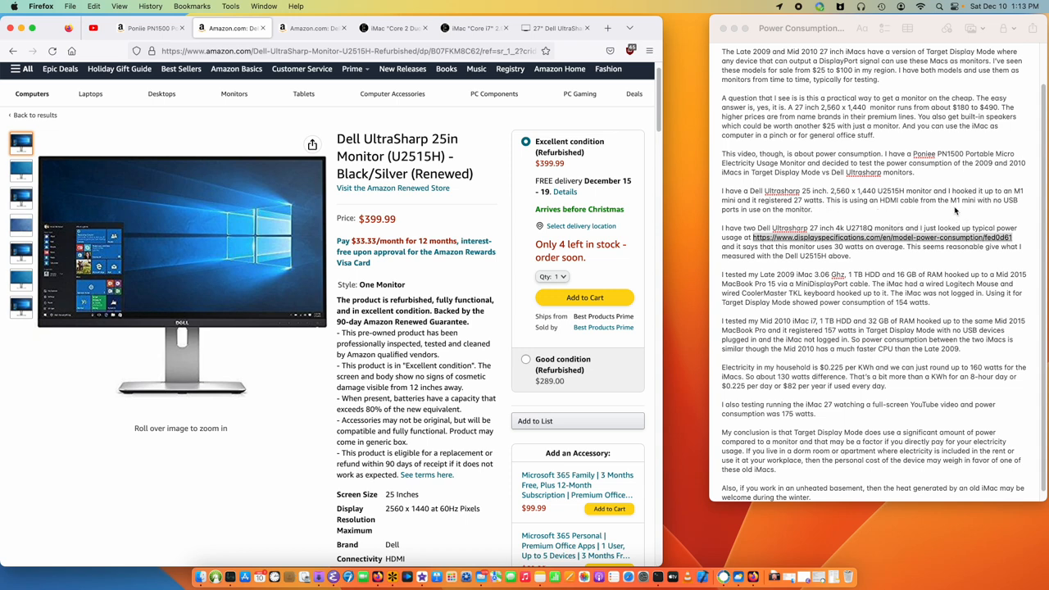
mouse_move(804, 227)
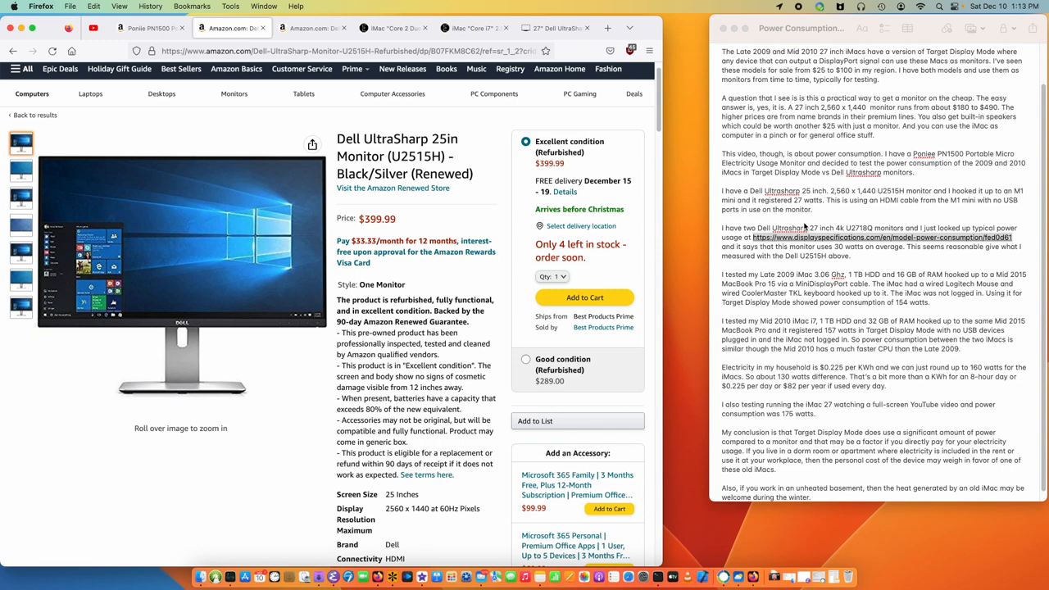
left_click(180, 238)
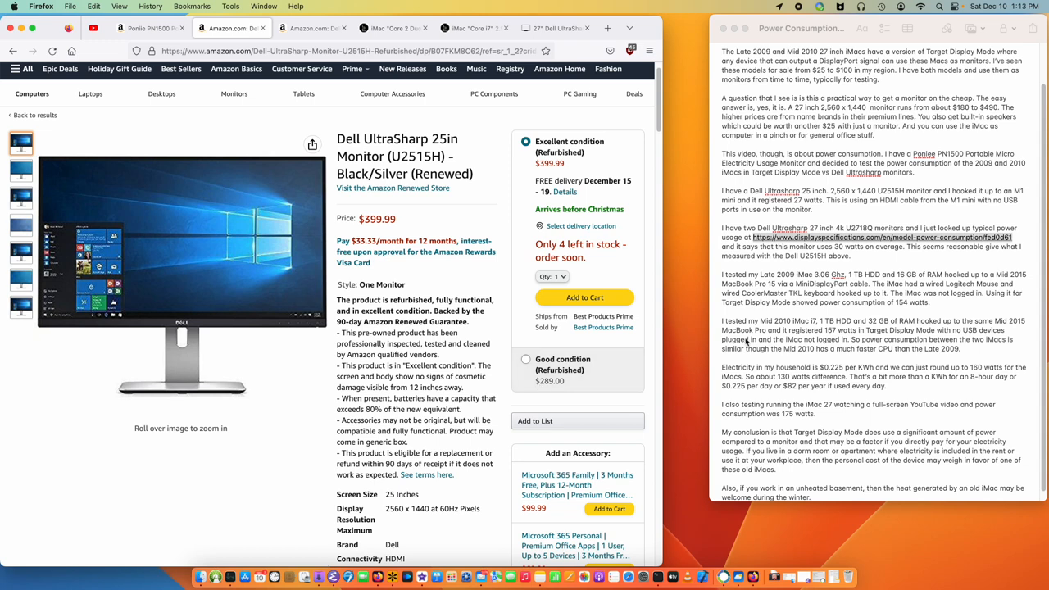
scroll("down", 3)
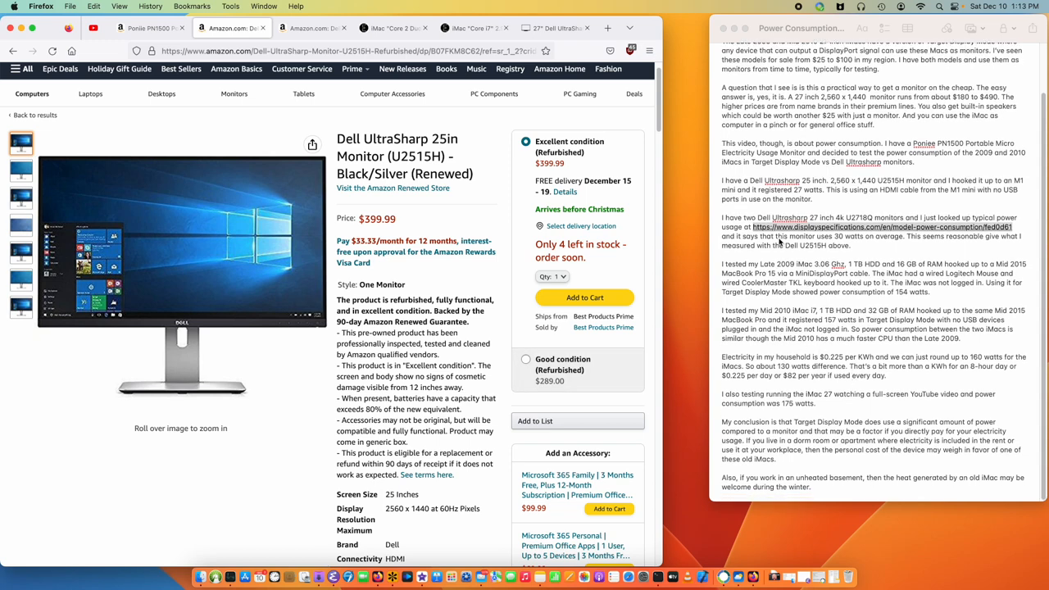
mouse_move(311, 28)
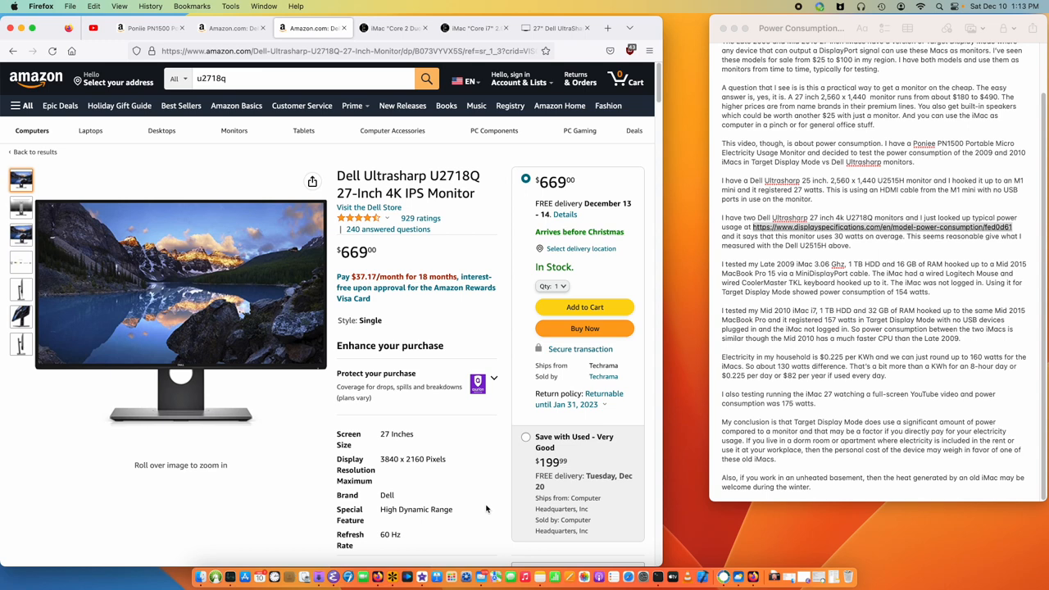
mouse_move(970, 281)
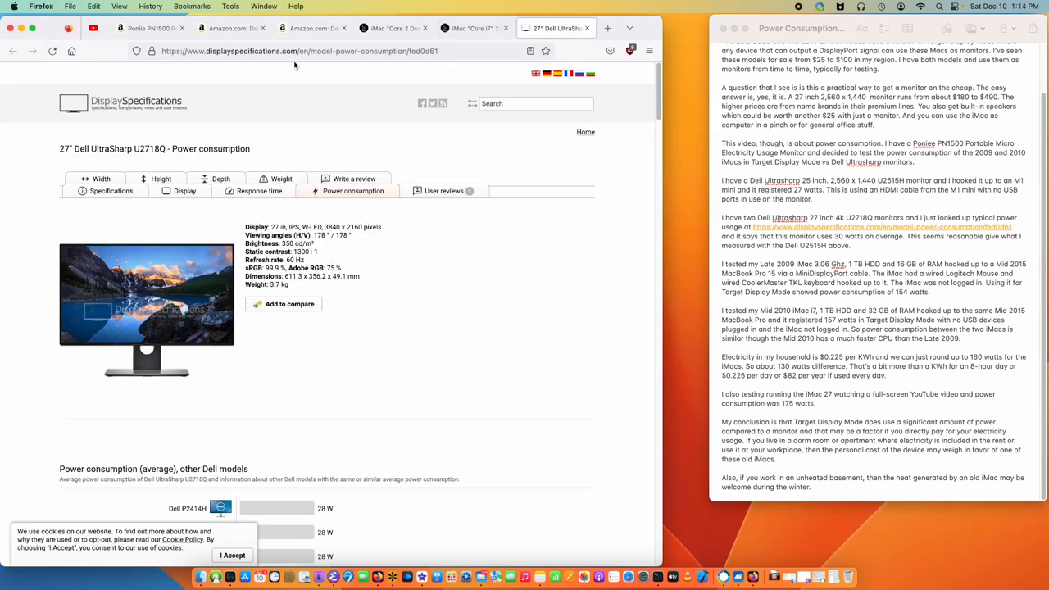
- Scroll to the power chart highlighting the Dell UltraSharp U2718Q at 30 W average
scroll("down", 3)
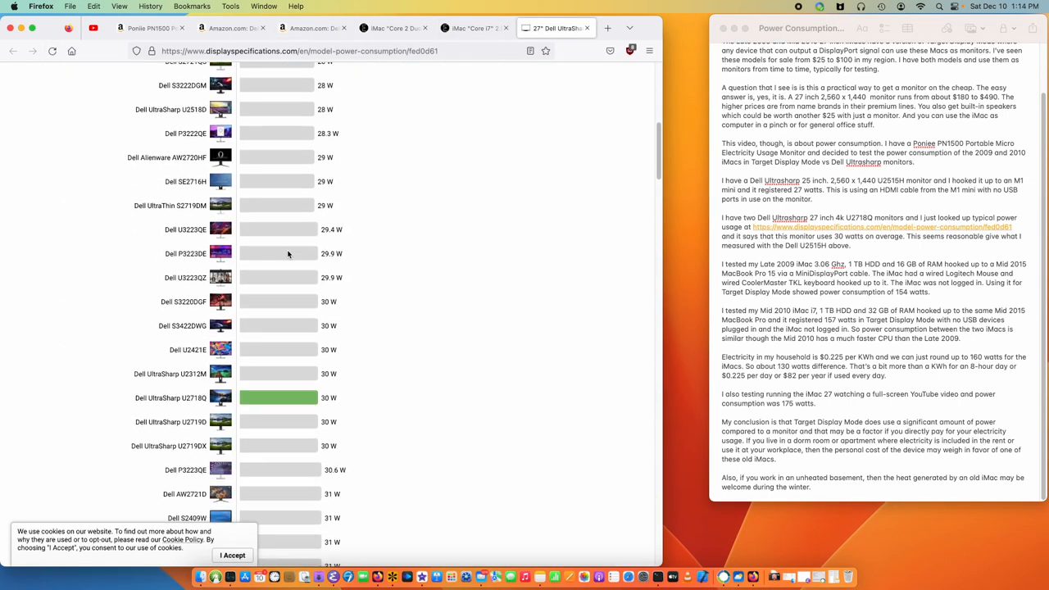
scroll("down", 3)
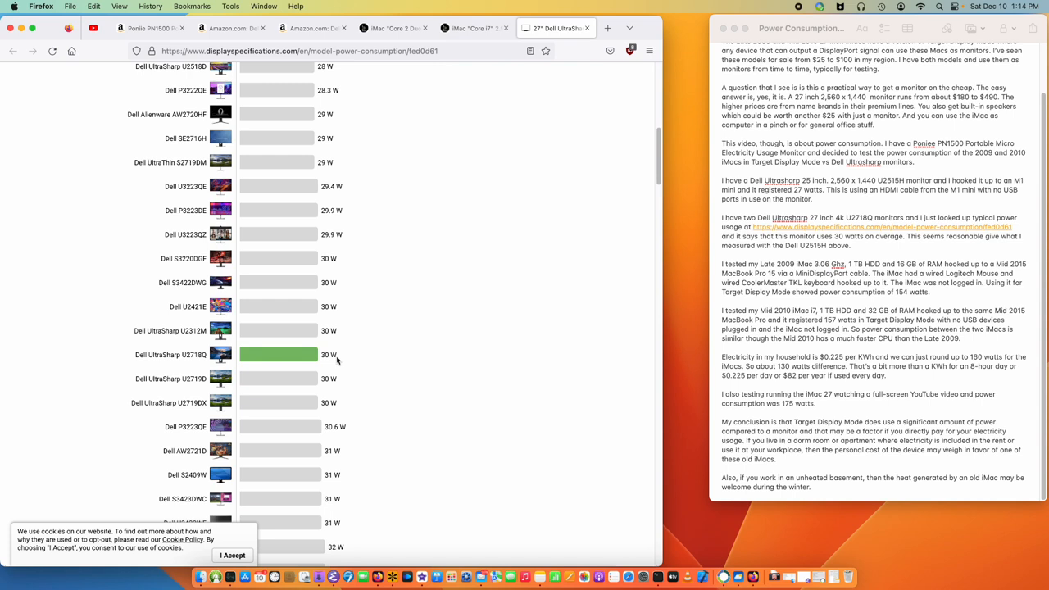
mouse_move(813, 197)
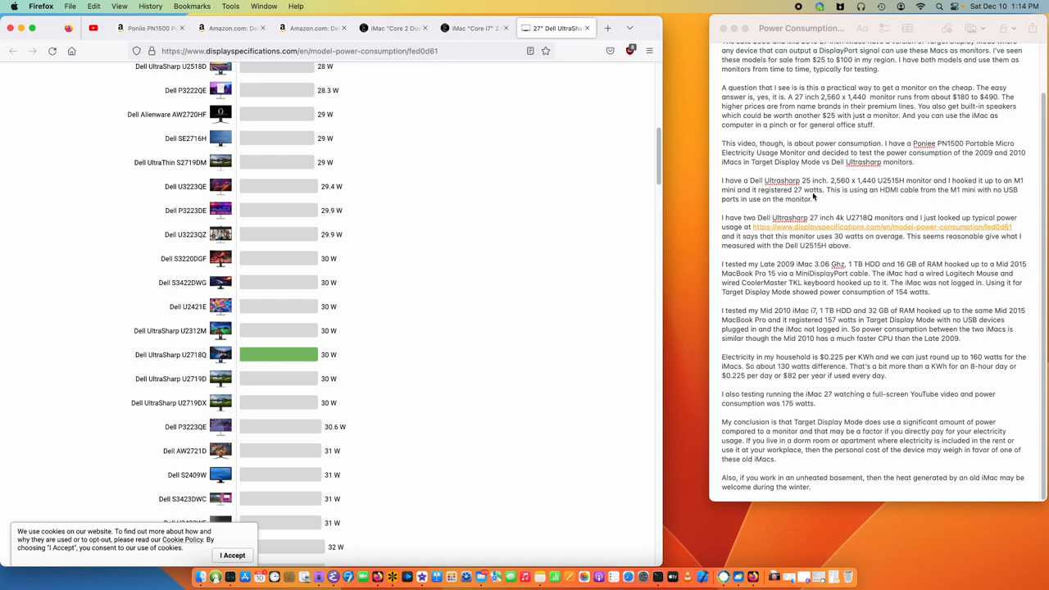
mouse_move(467, 45)
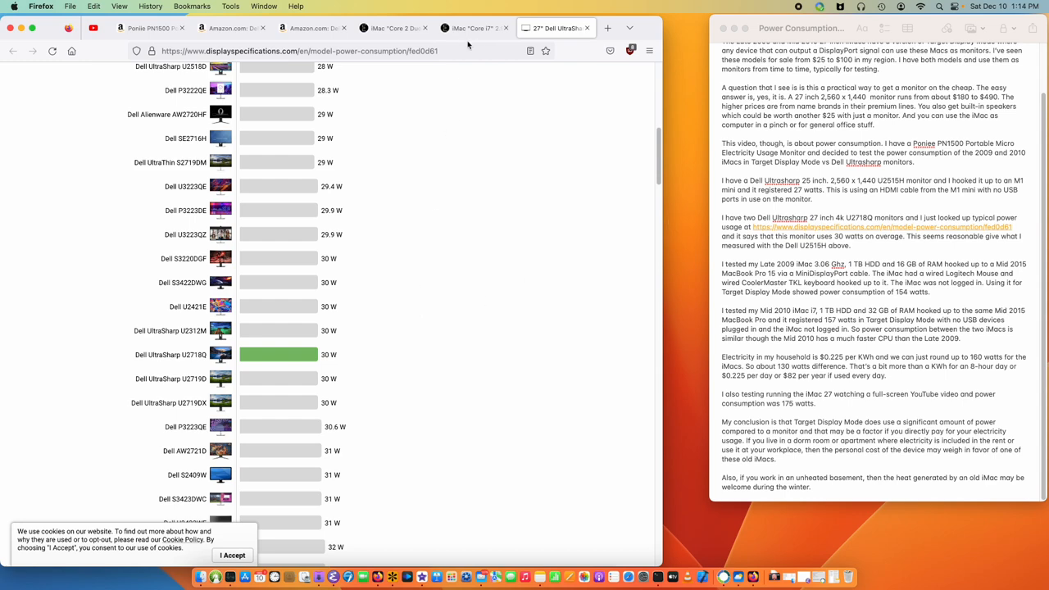
- Search 'everymac 3.06 imac 2009 27' and open the Late 2009 27-inch iMac specs result
left_click(393, 28)
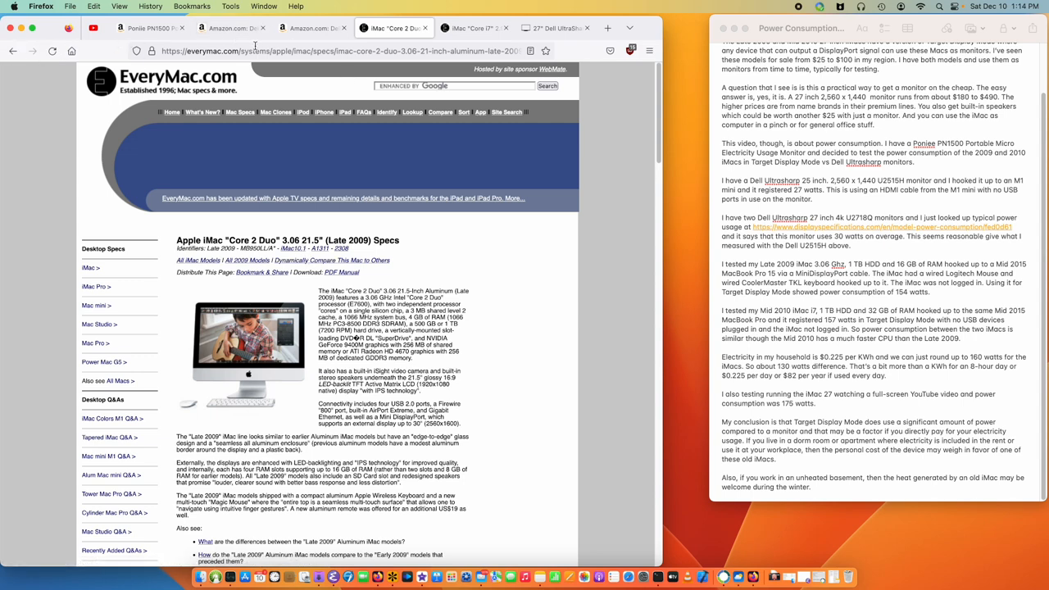
type("everymac")
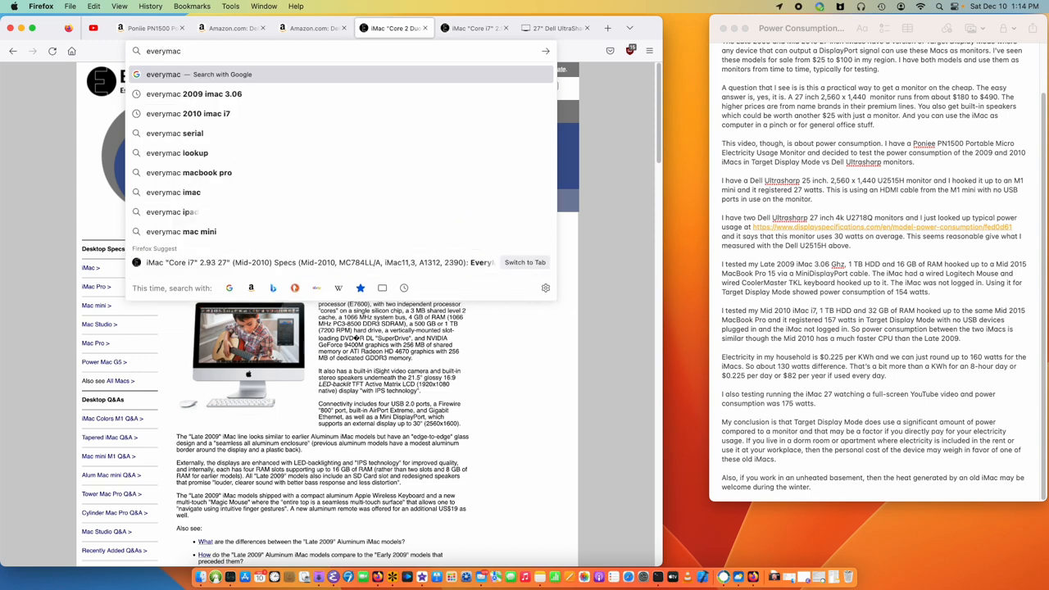
type("3.06 im")
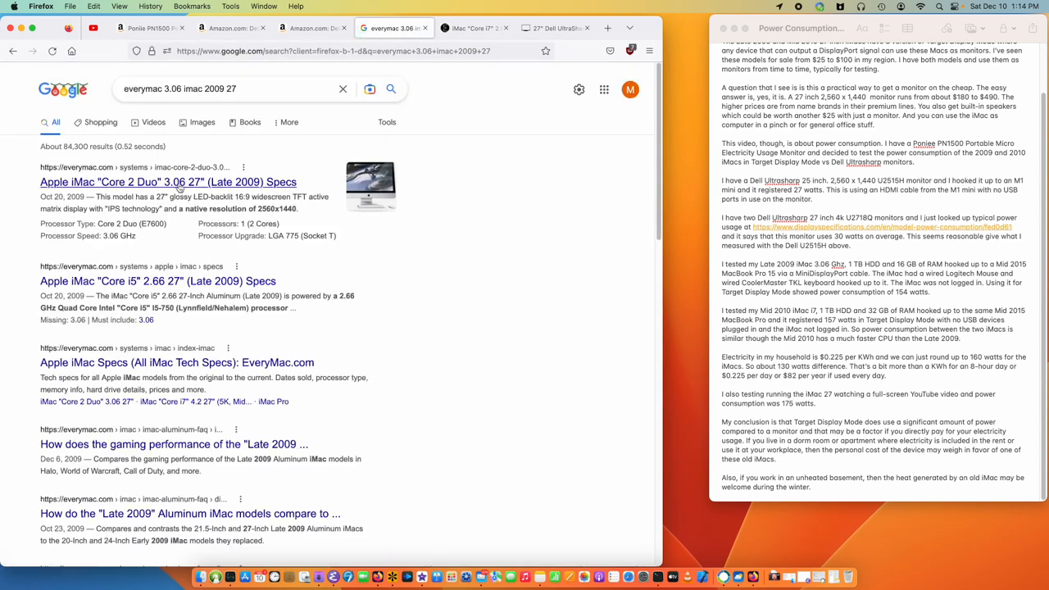
left_click(168, 181)
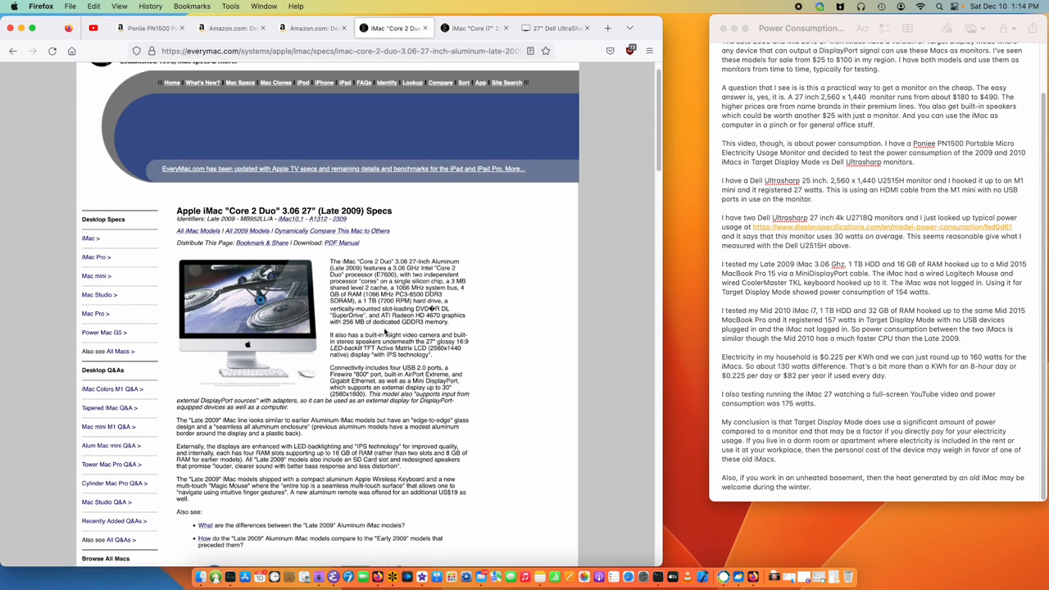
scroll("down", 3)
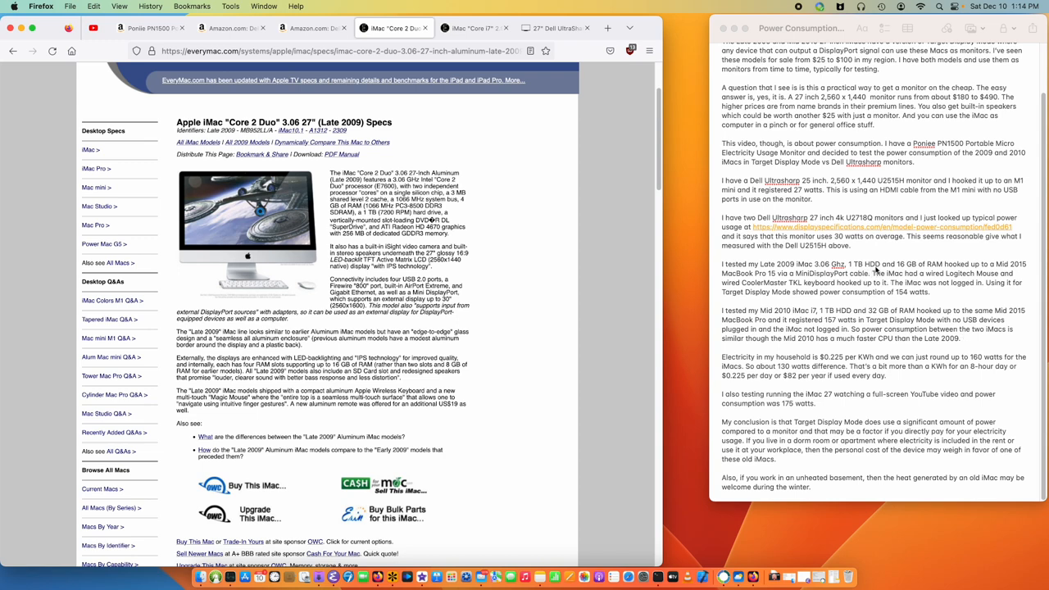
mouse_move(927, 273)
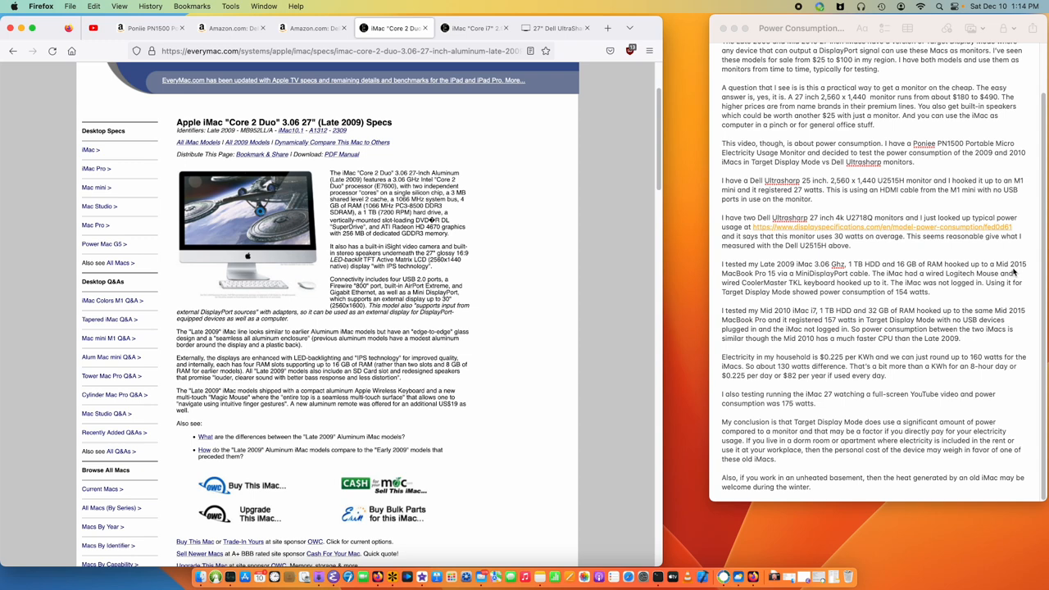
mouse_move(778, 280)
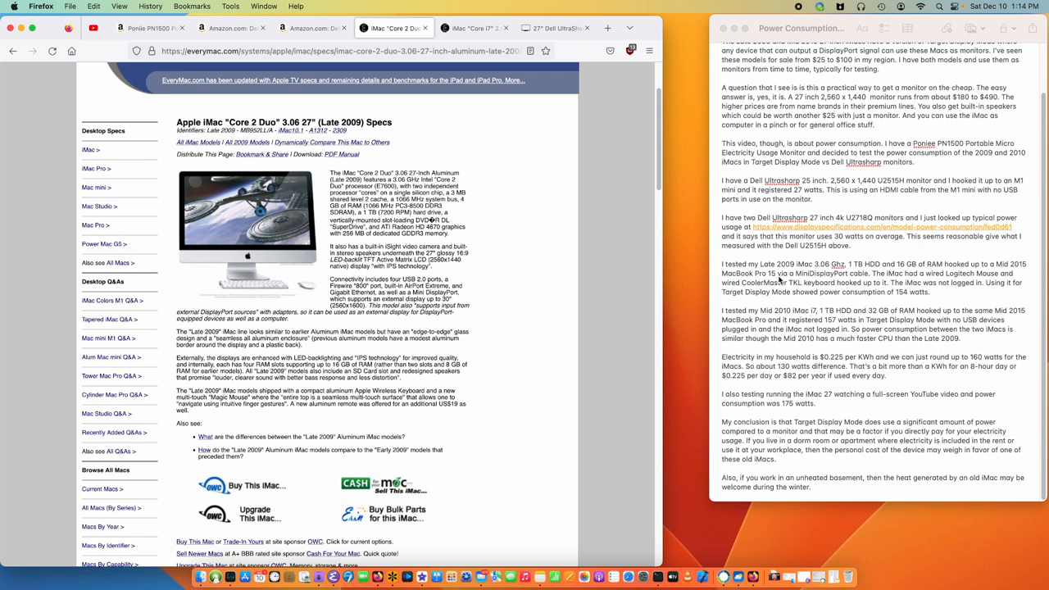
mouse_move(866, 281)
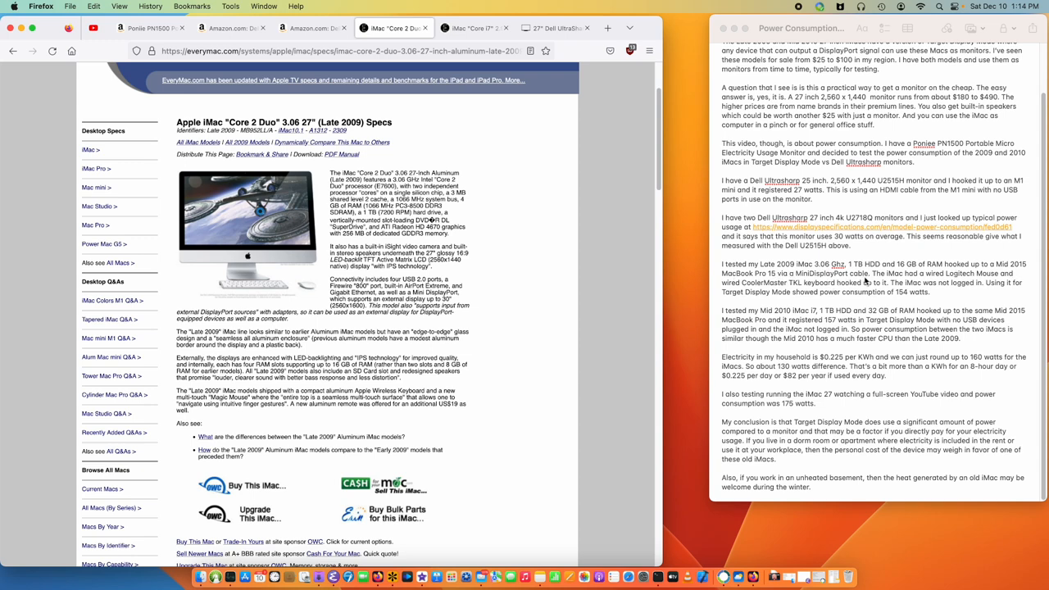
mouse_move(946, 282)
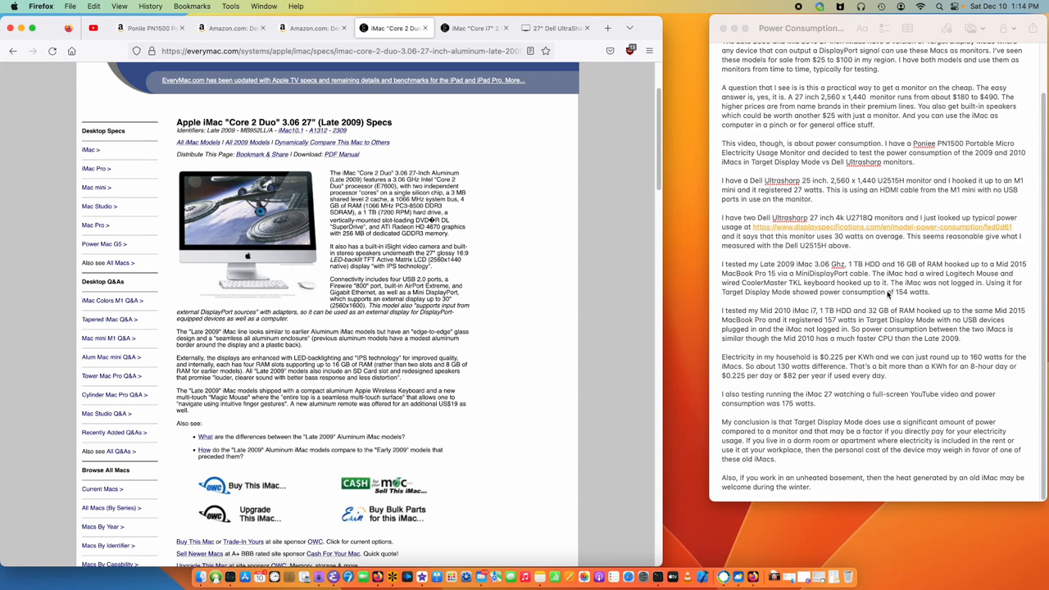
mouse_move(989, 295)
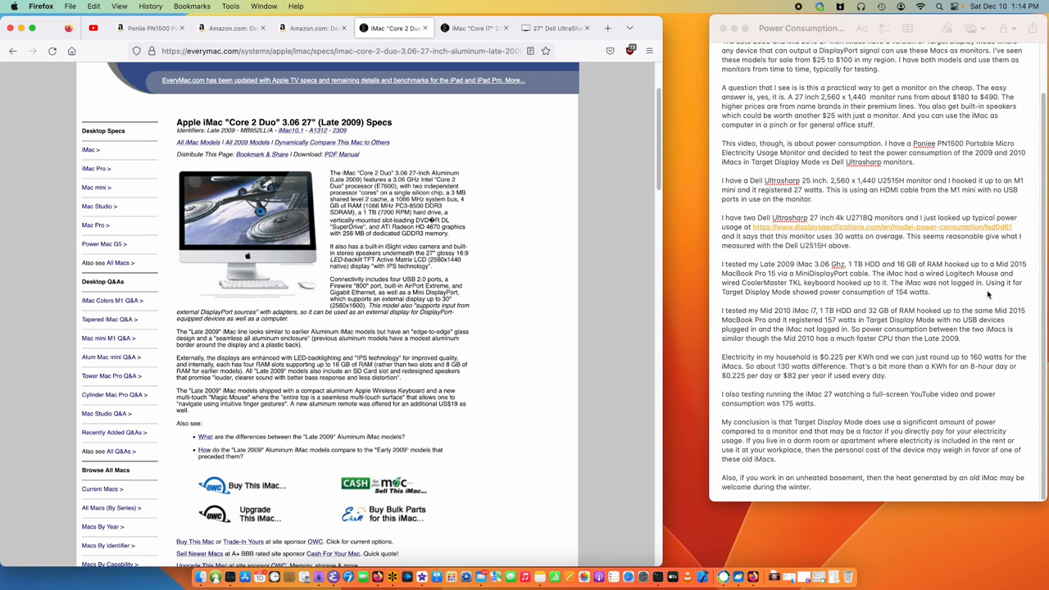
mouse_move(989, 295)
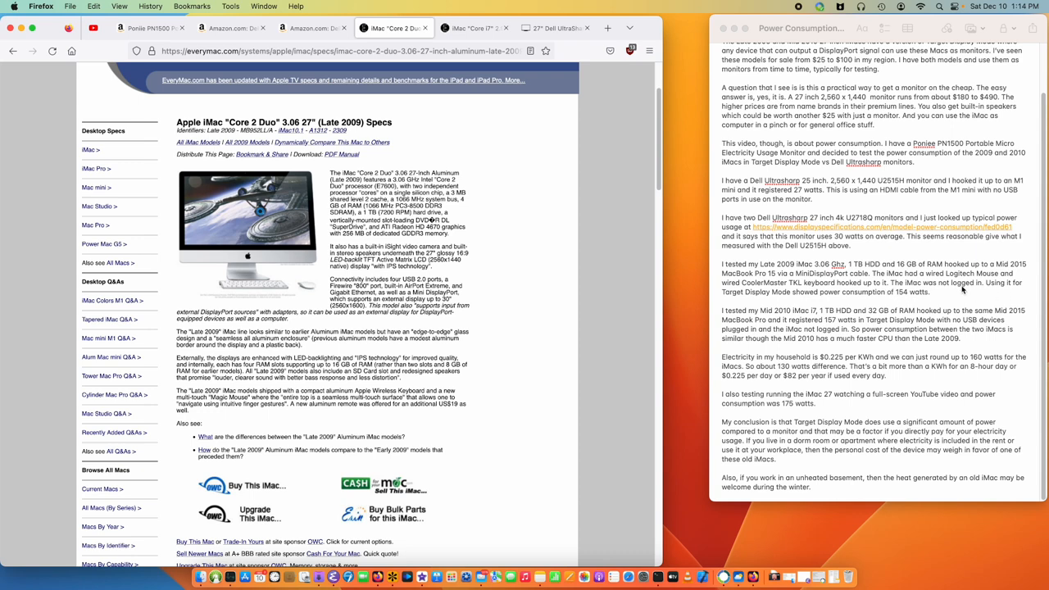
mouse_move(912, 302)
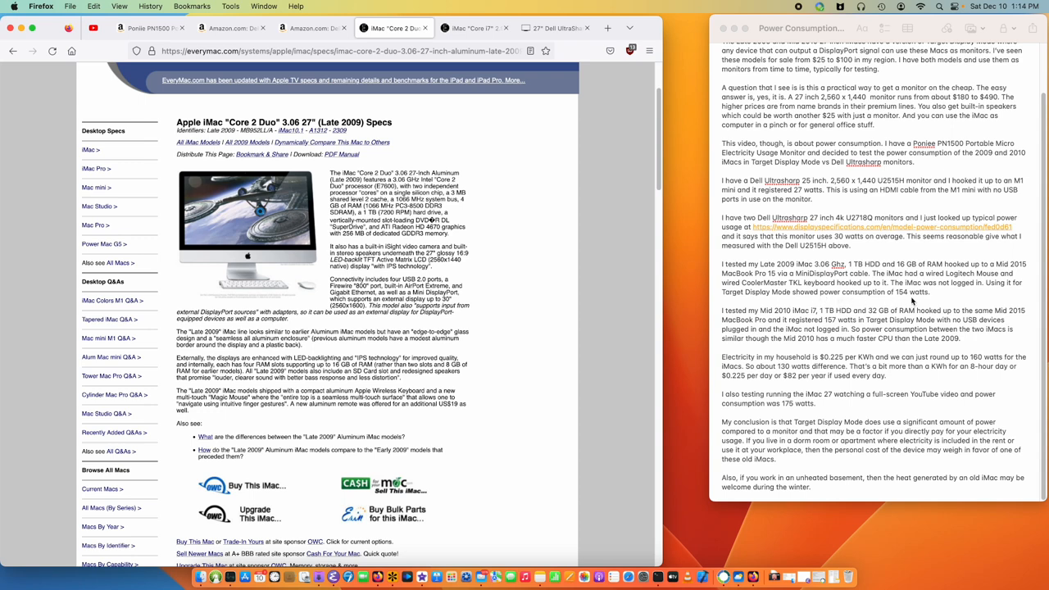
mouse_move(911, 300)
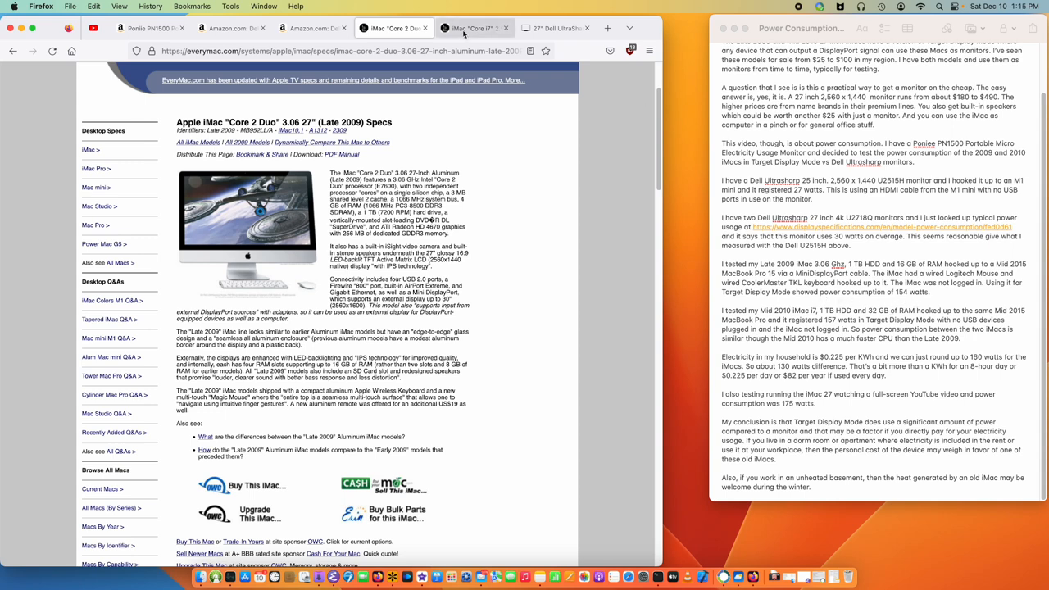
left_click(474, 28)
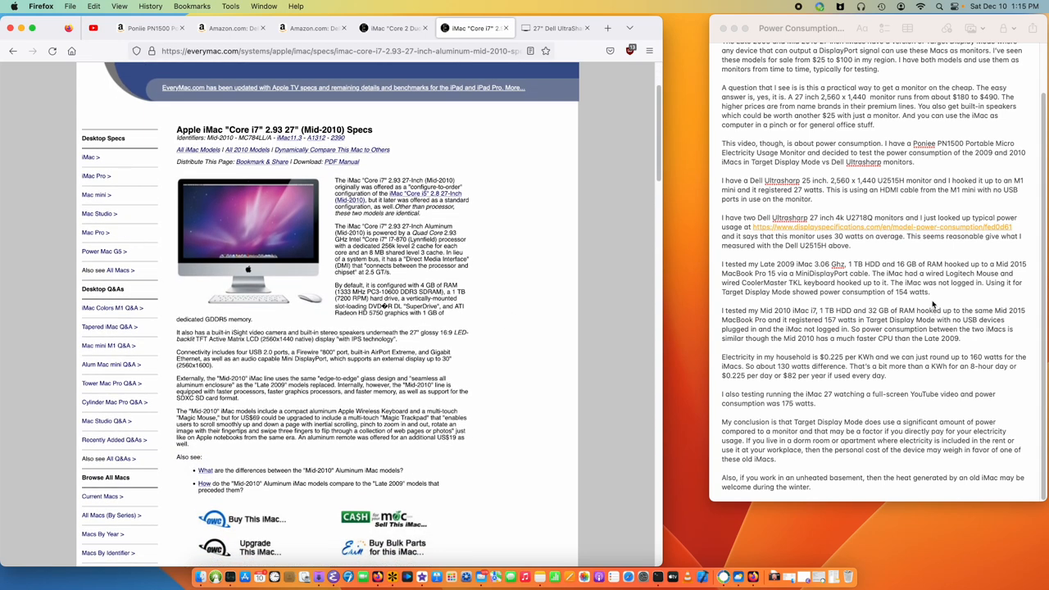
mouse_move(934, 305)
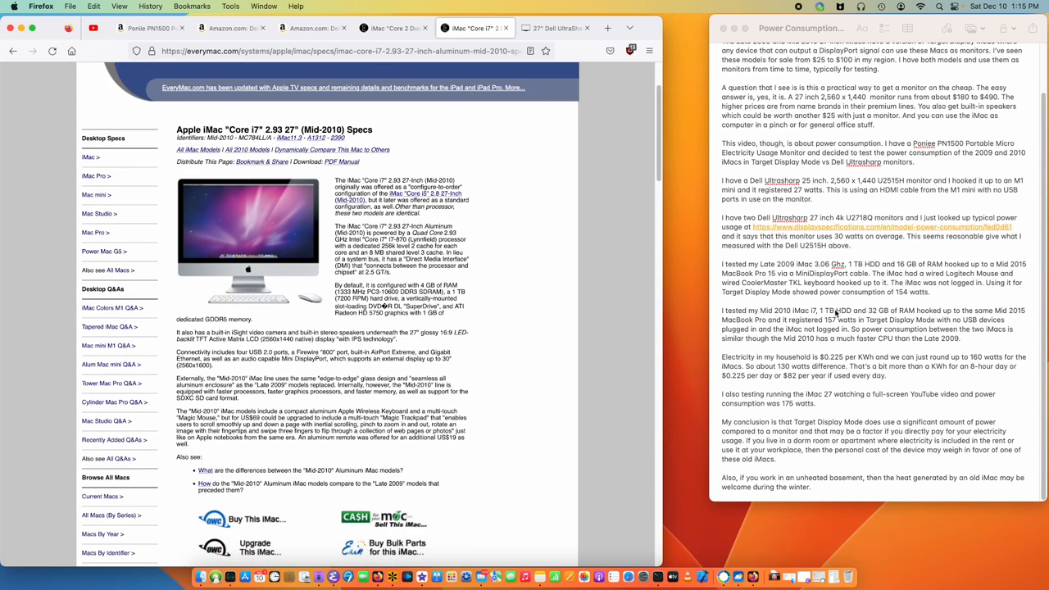
mouse_move(837, 318)
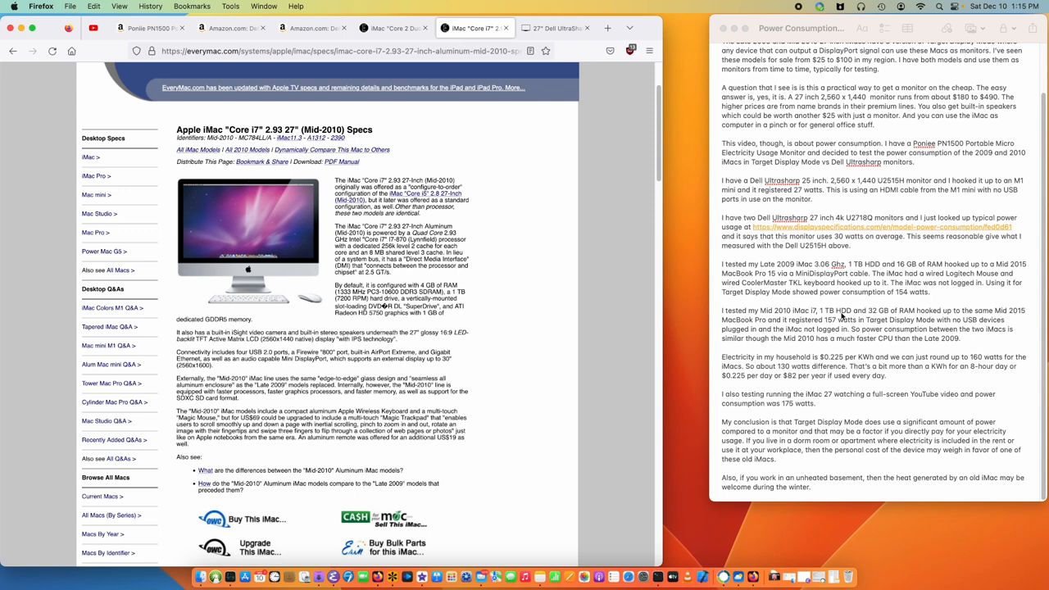
mouse_move(901, 315)
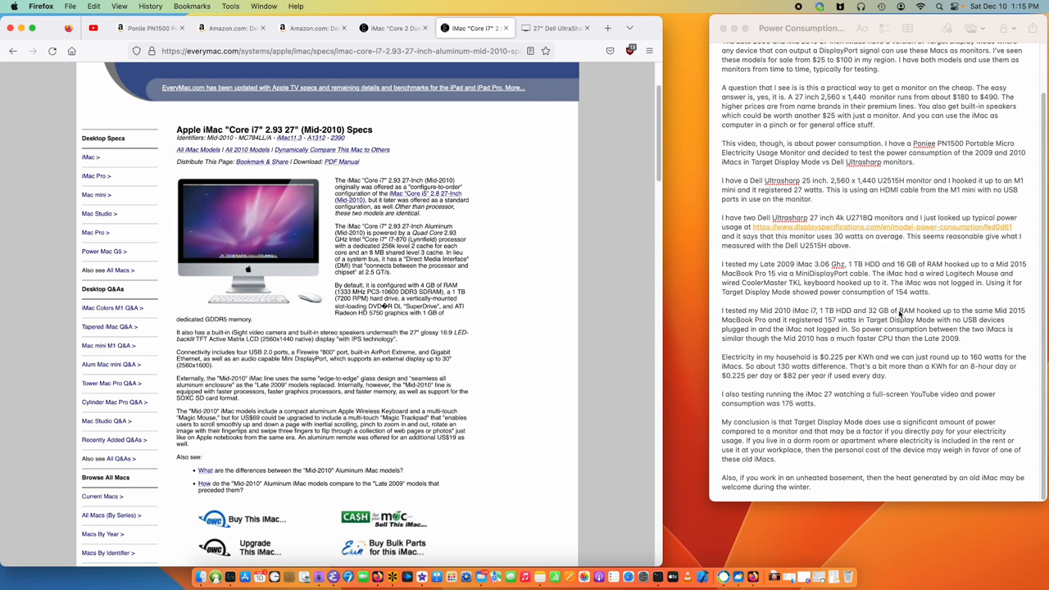
mouse_move(737, 326)
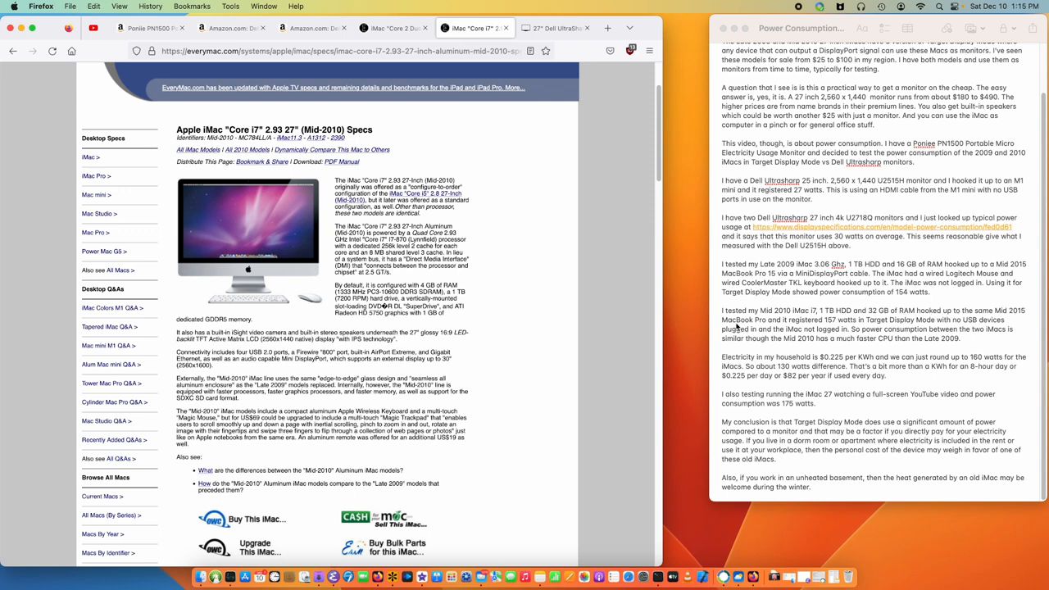
mouse_move(833, 325)
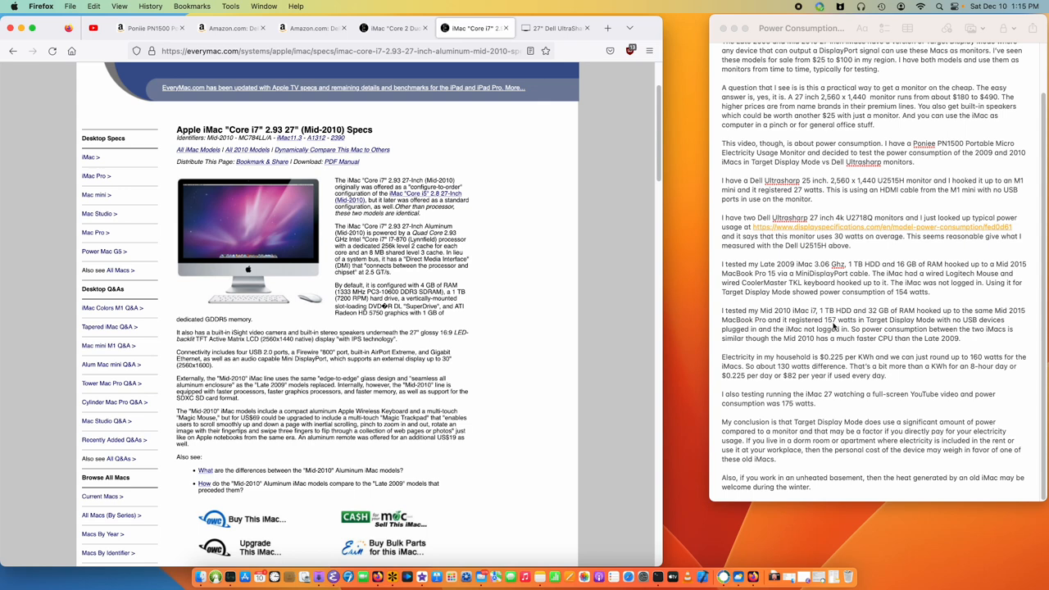
mouse_move(926, 327)
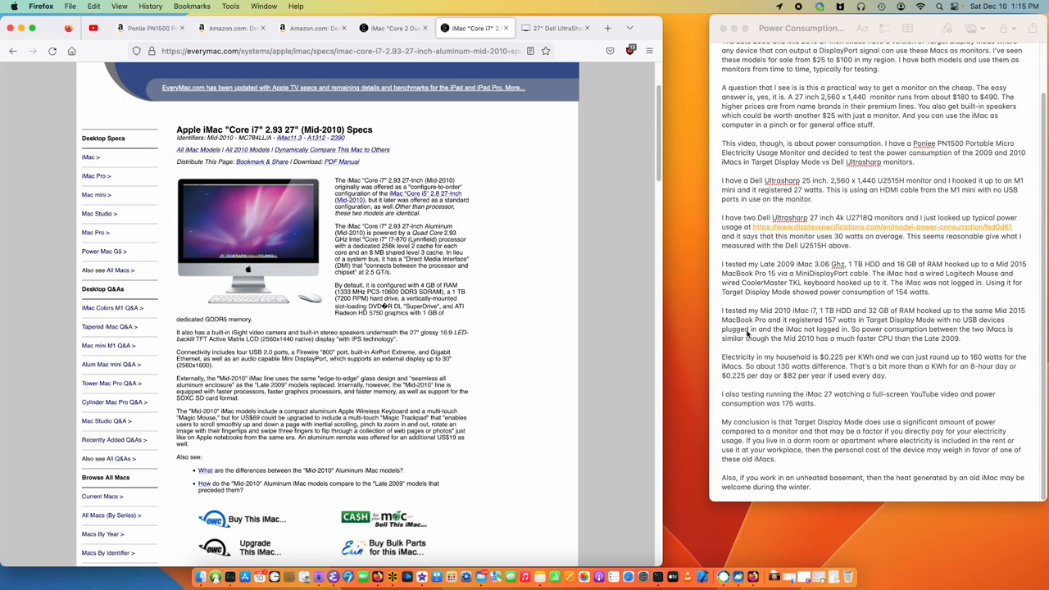
mouse_move(760, 334)
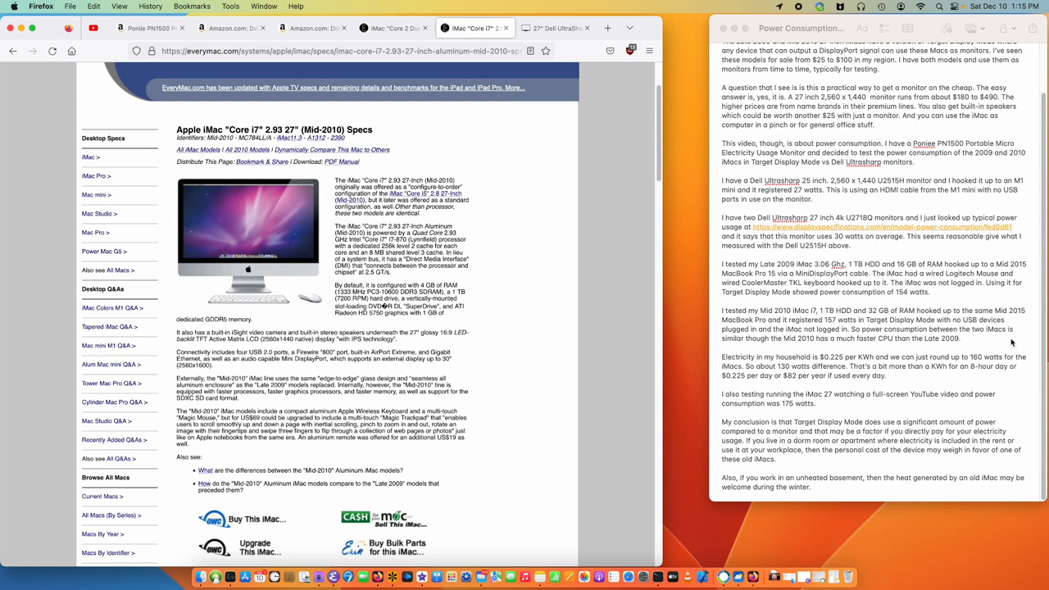
mouse_move(777, 346)
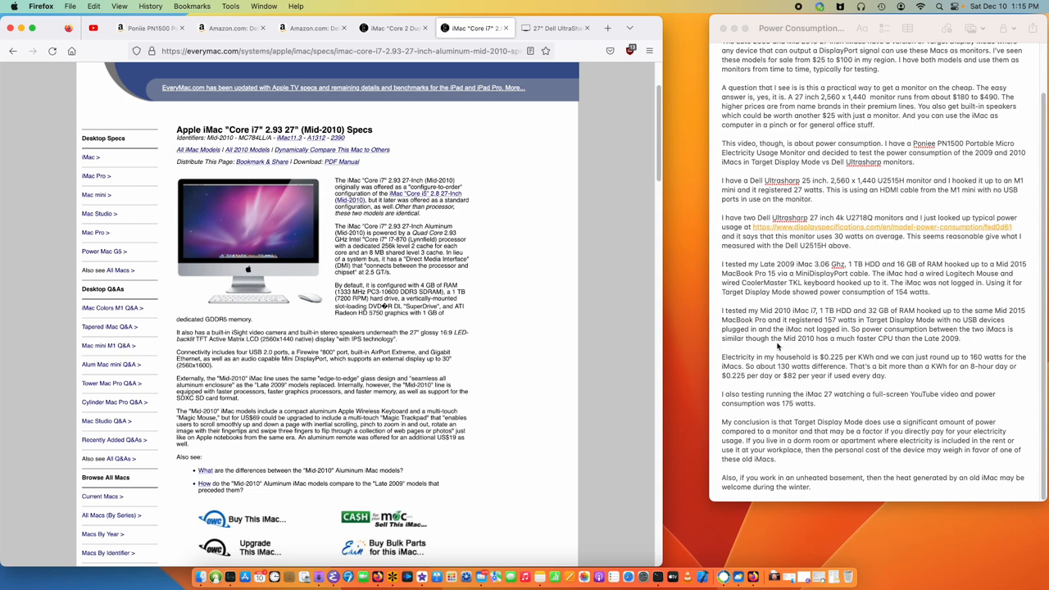
mouse_move(799, 349)
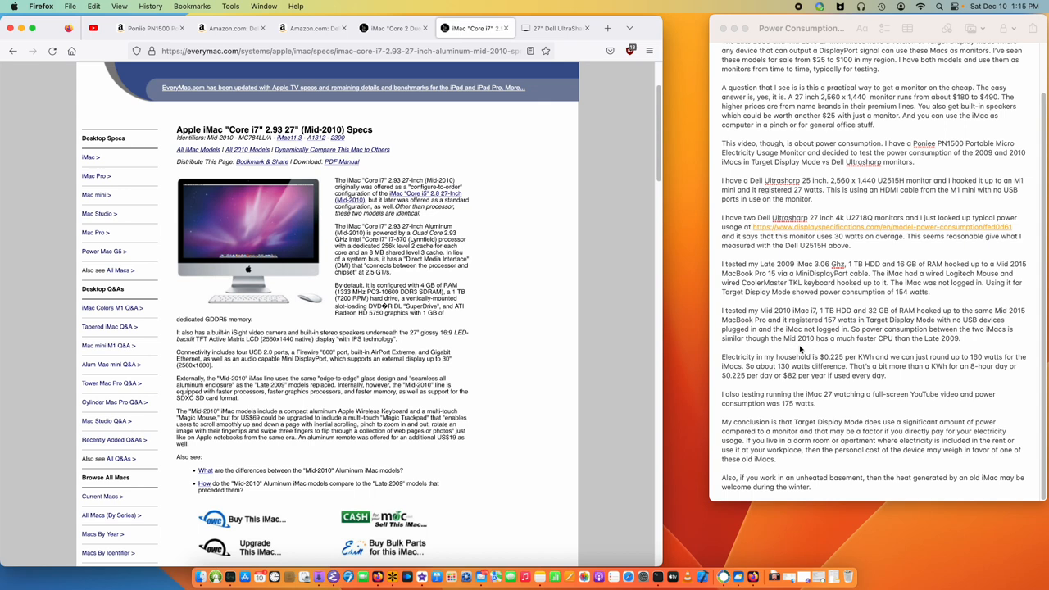
mouse_move(836, 349)
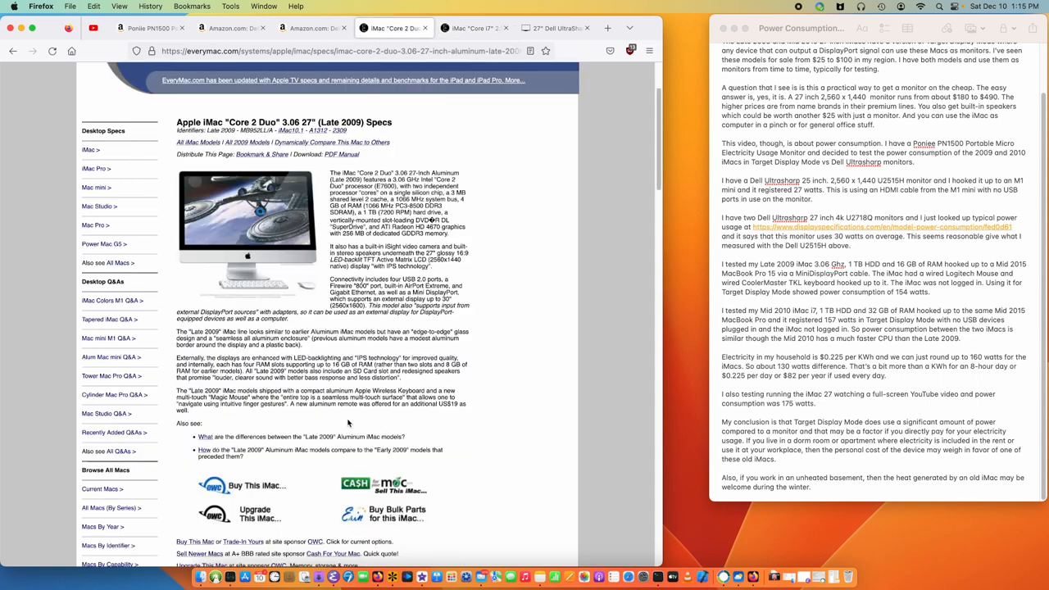
scroll("down", 3)
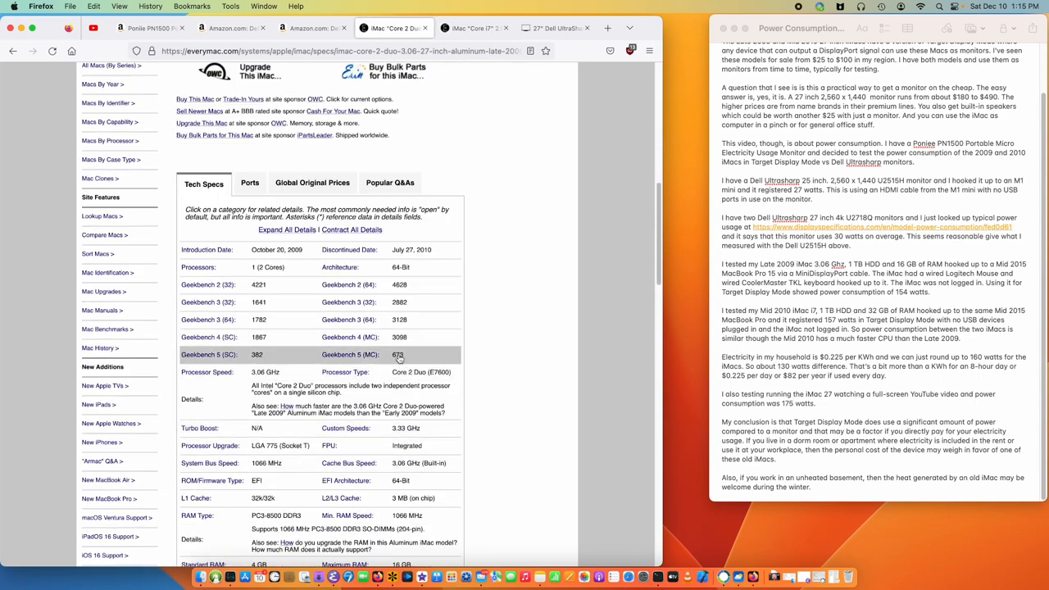
scroll("down", 3)
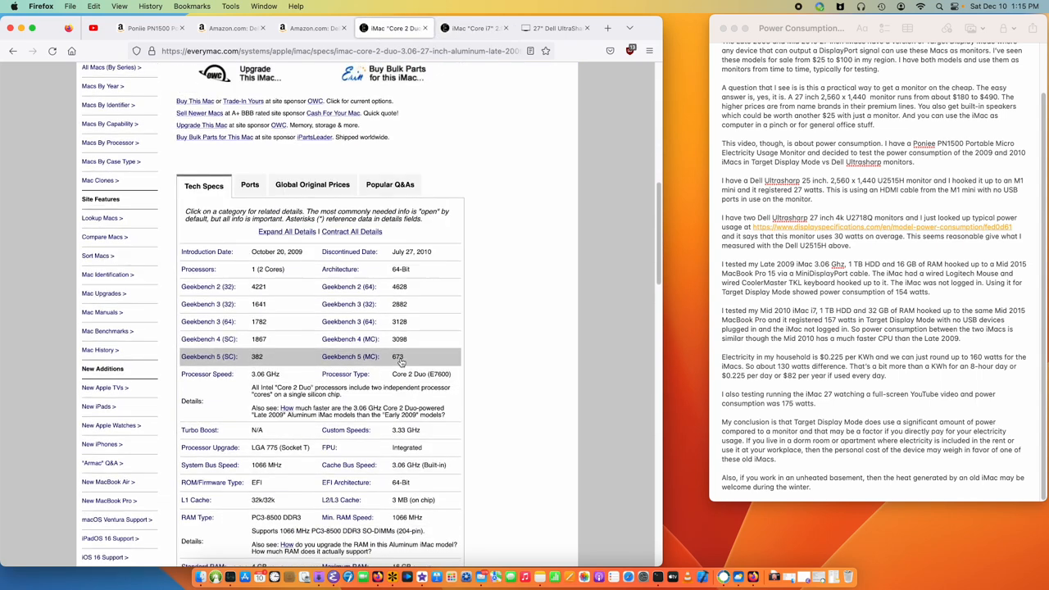
scroll("up", 3)
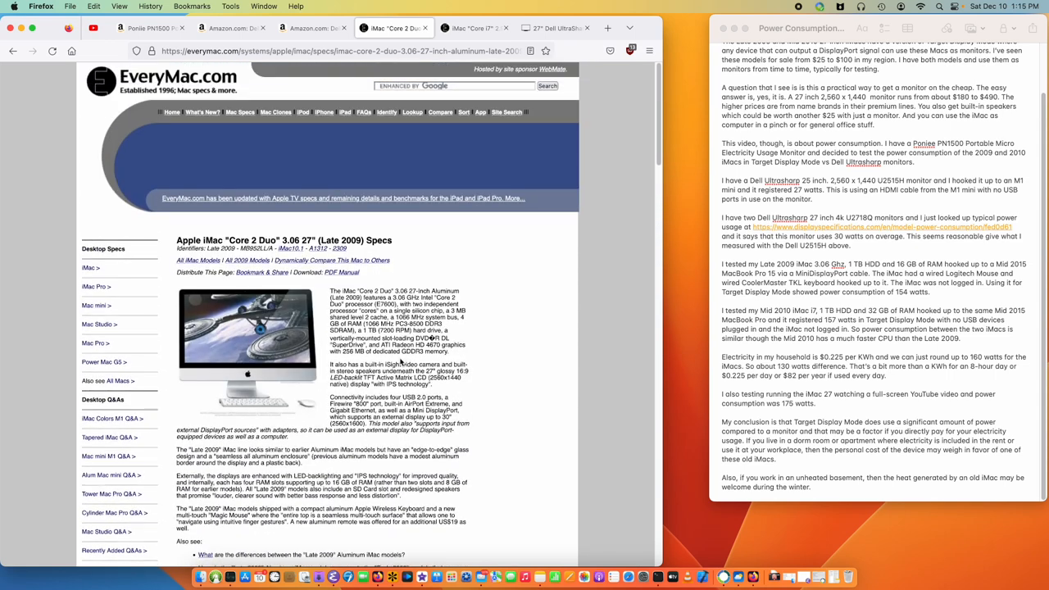
mouse_move(538, 473)
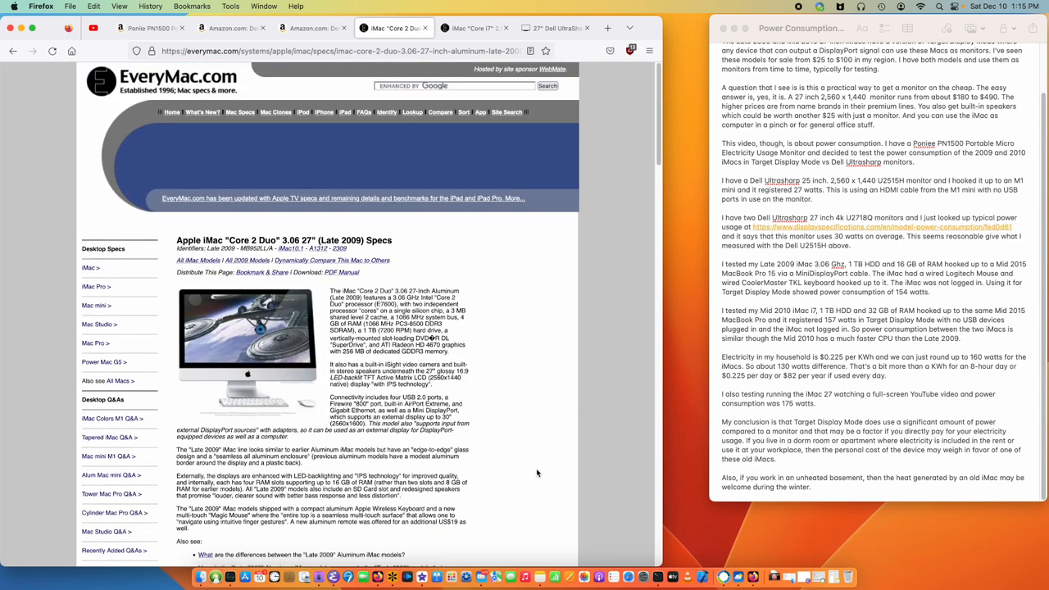
mouse_move(867, 394)
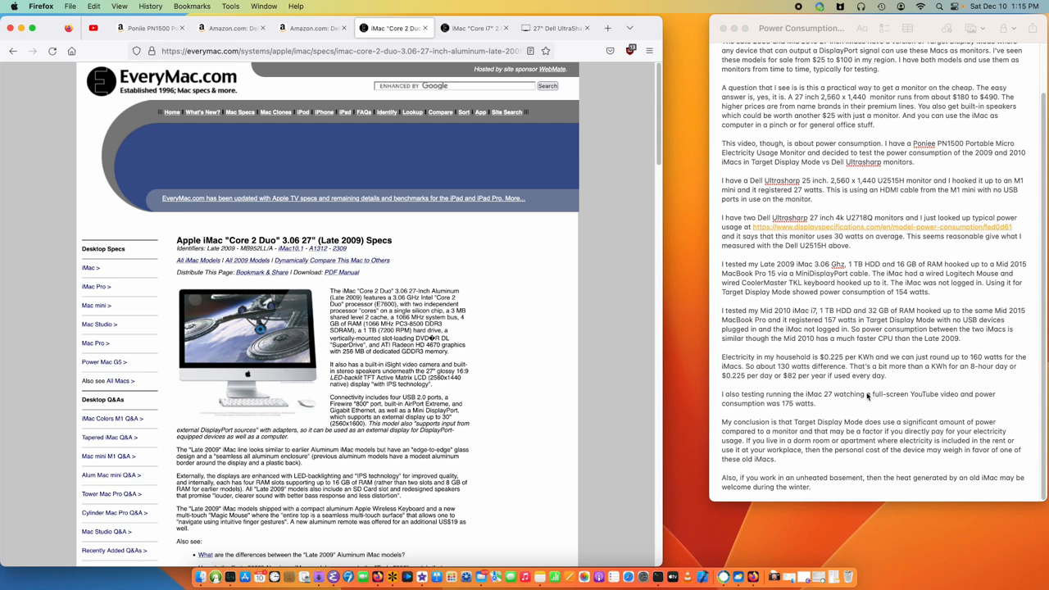
mouse_move(772, 362)
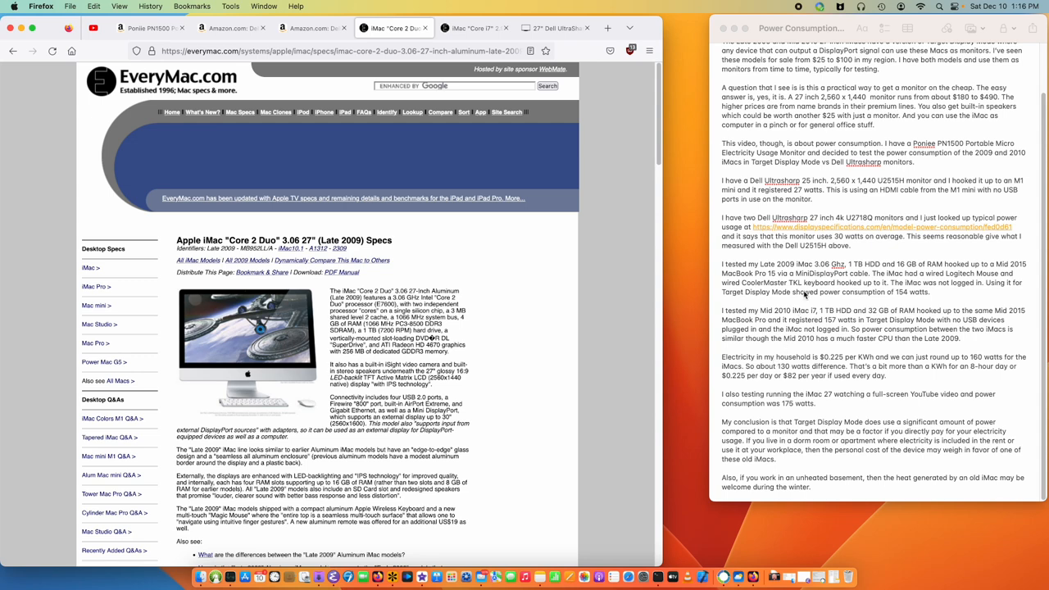
mouse_move(825, 368)
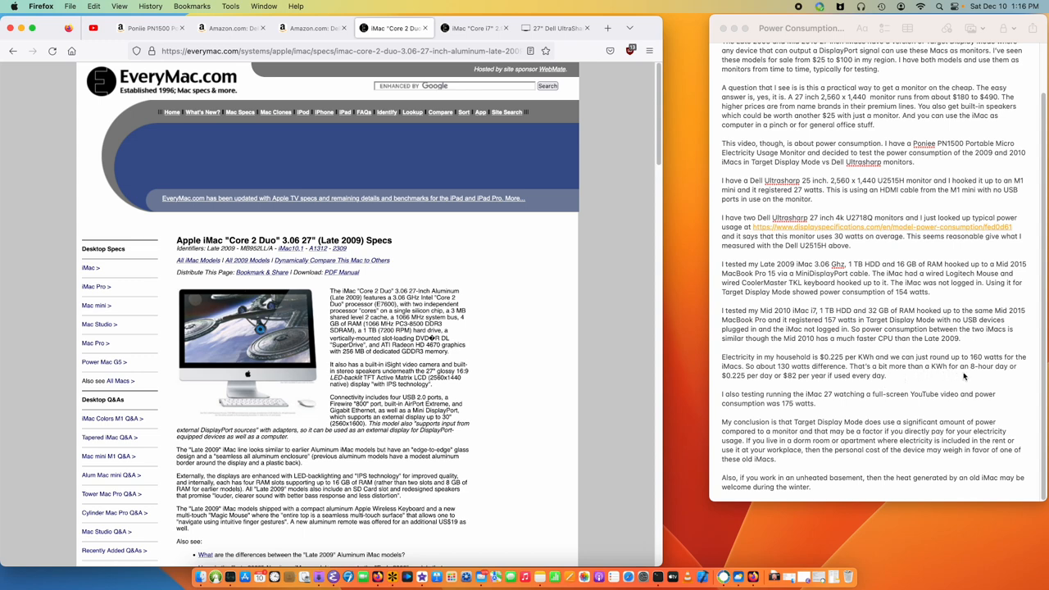
mouse_move(735, 387)
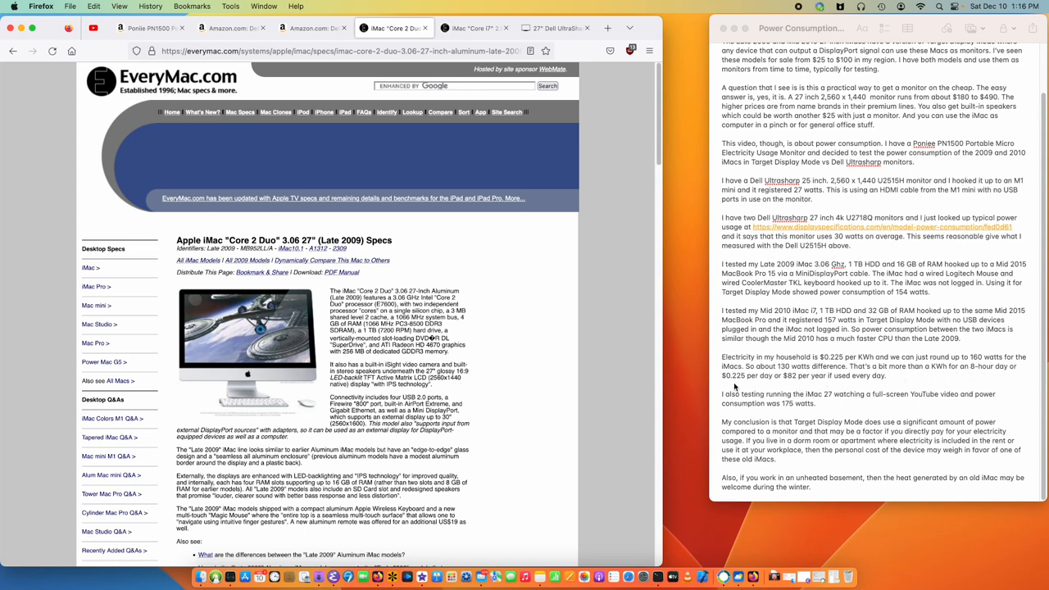
mouse_move(737, 385)
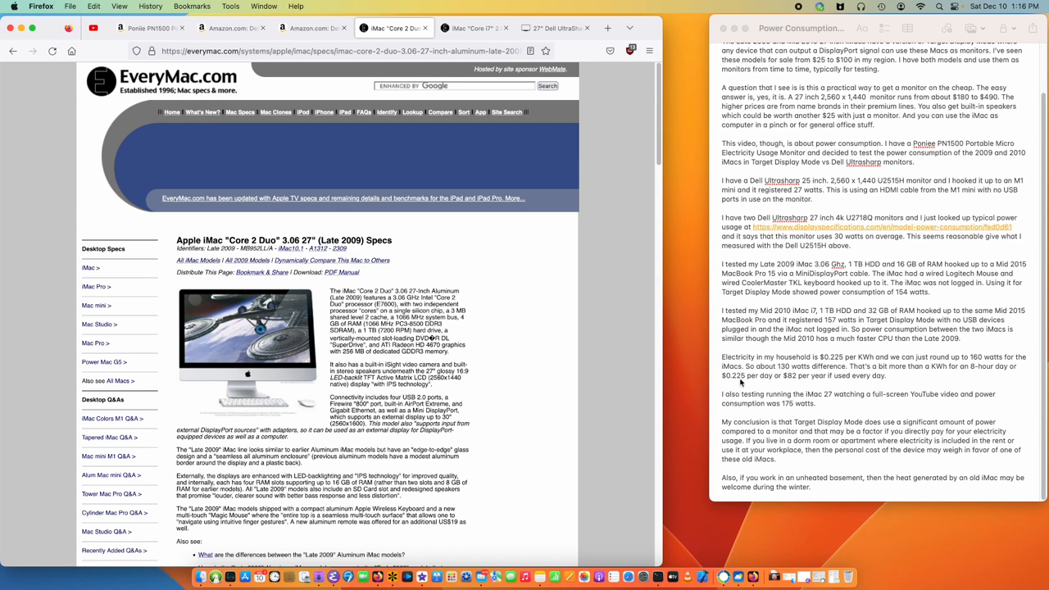
mouse_move(805, 383)
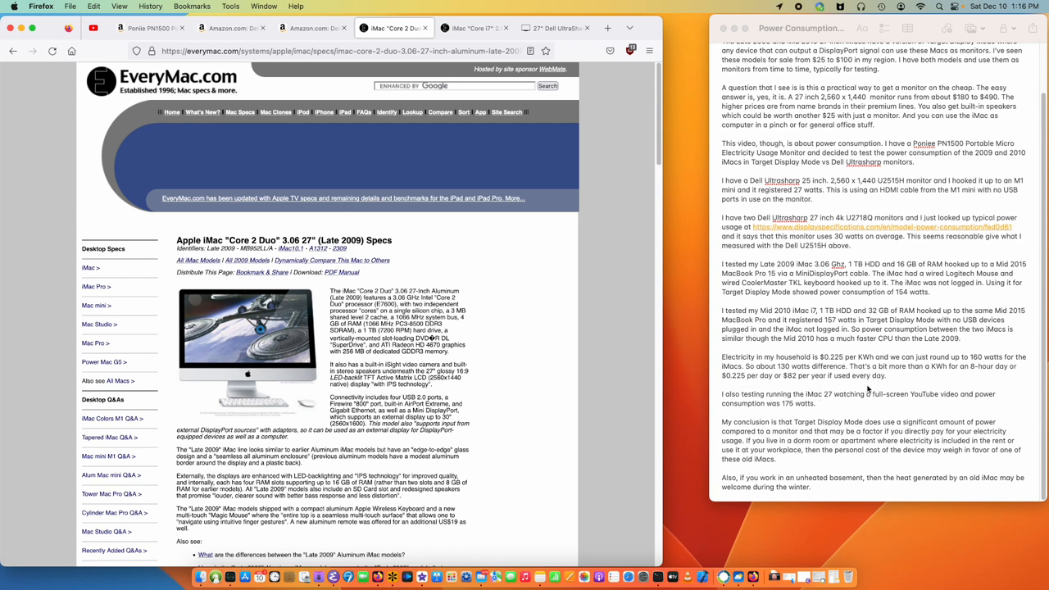
mouse_move(877, 411)
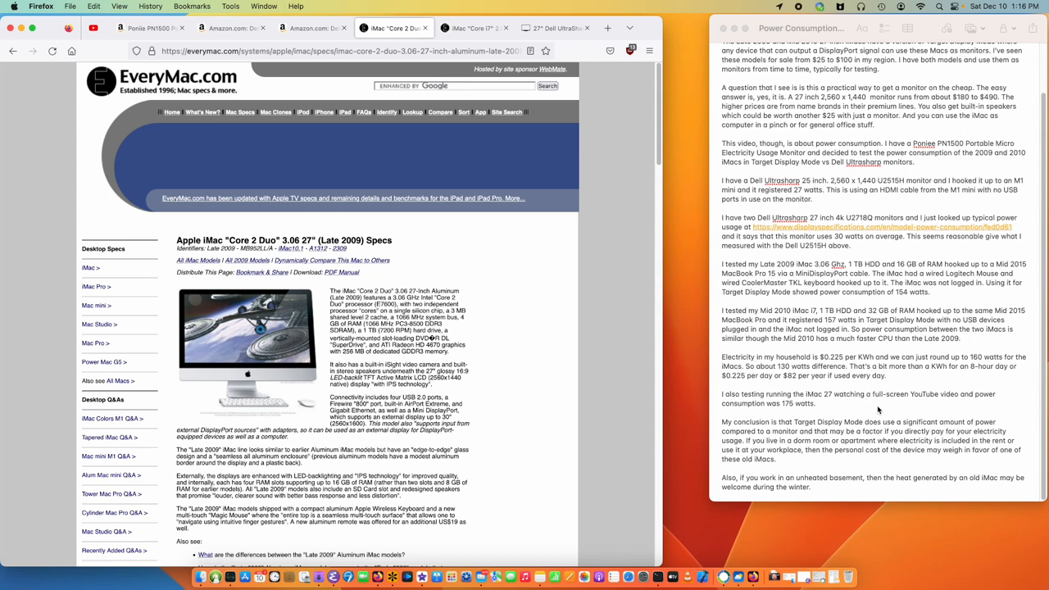
mouse_move(878, 409)
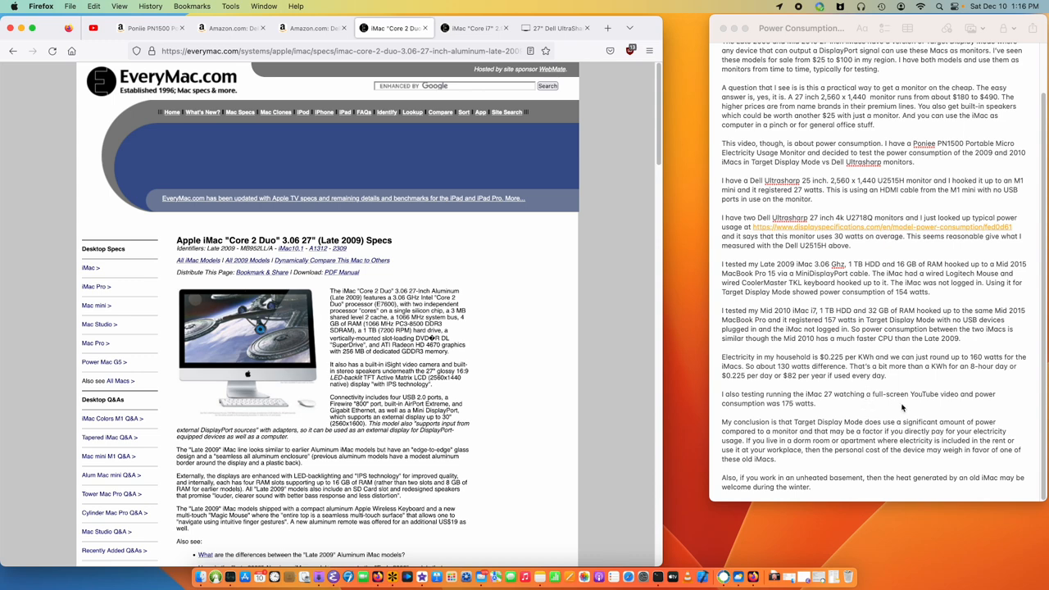
mouse_move(916, 409)
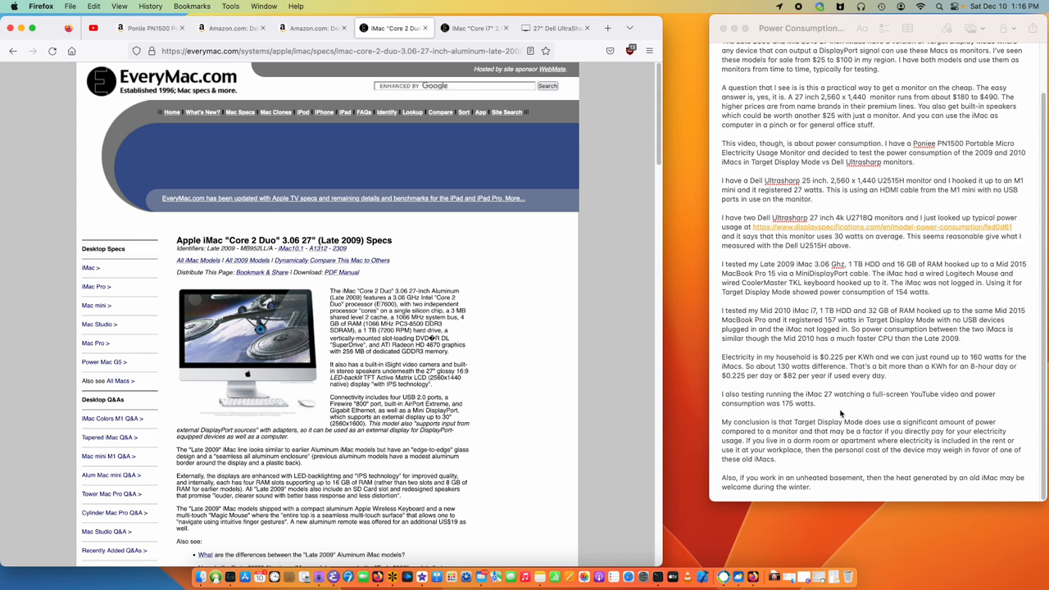
mouse_move(840, 414)
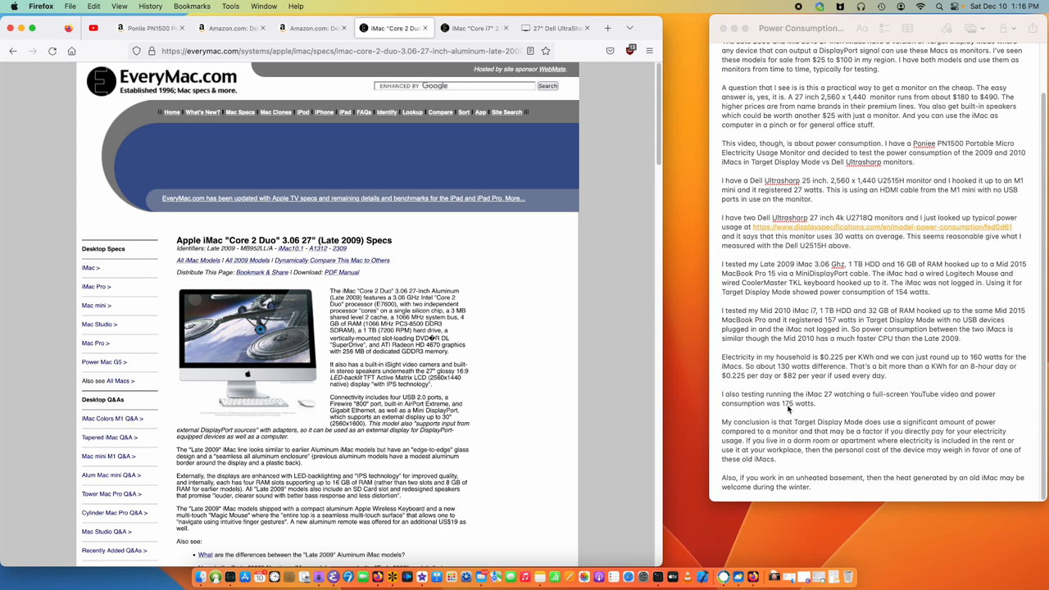
mouse_move(838, 458)
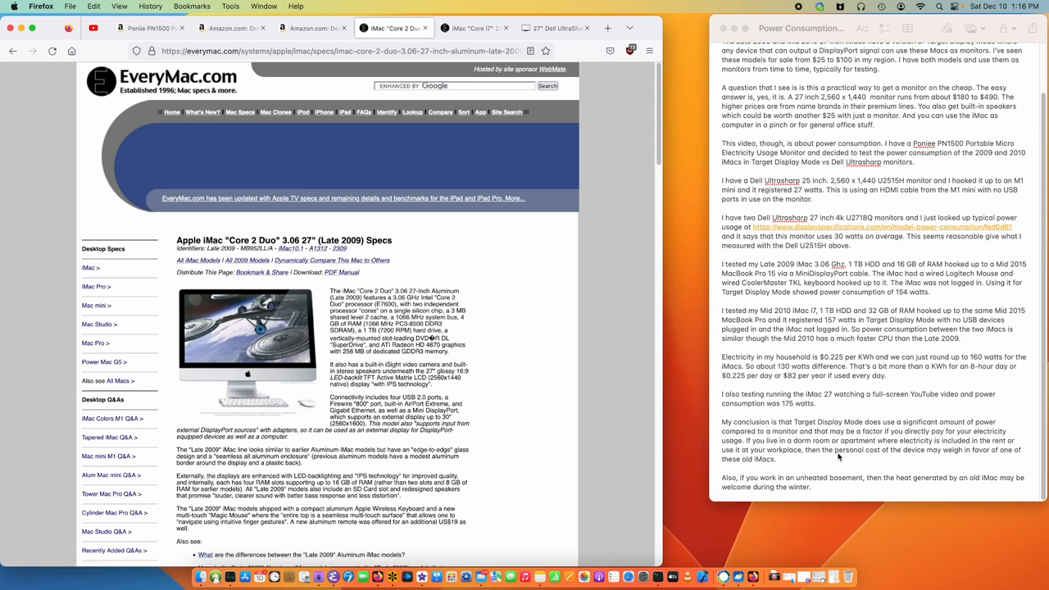
mouse_move(844, 470)
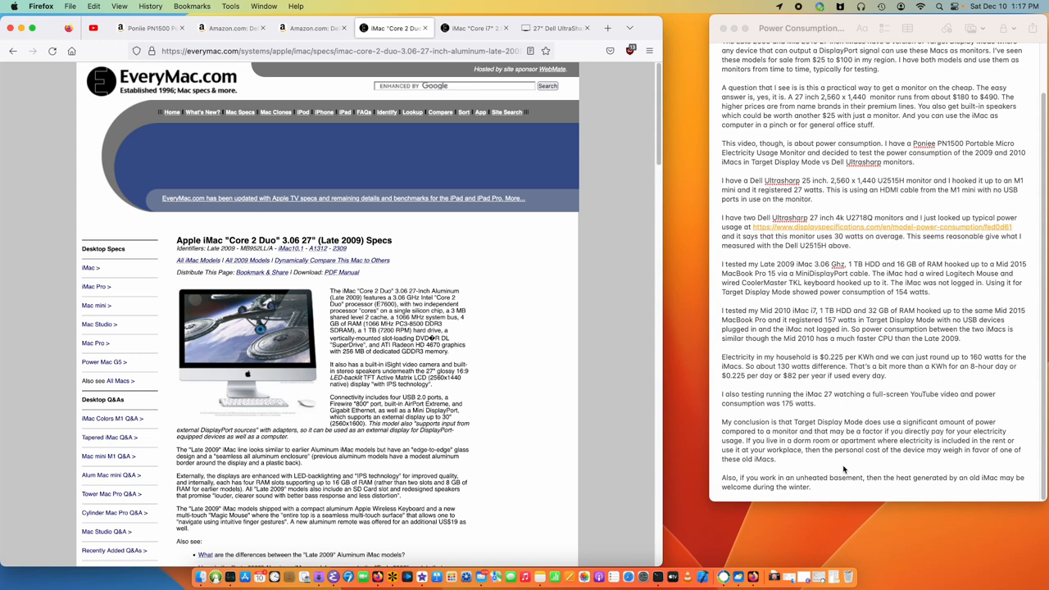
mouse_move(775, 6)
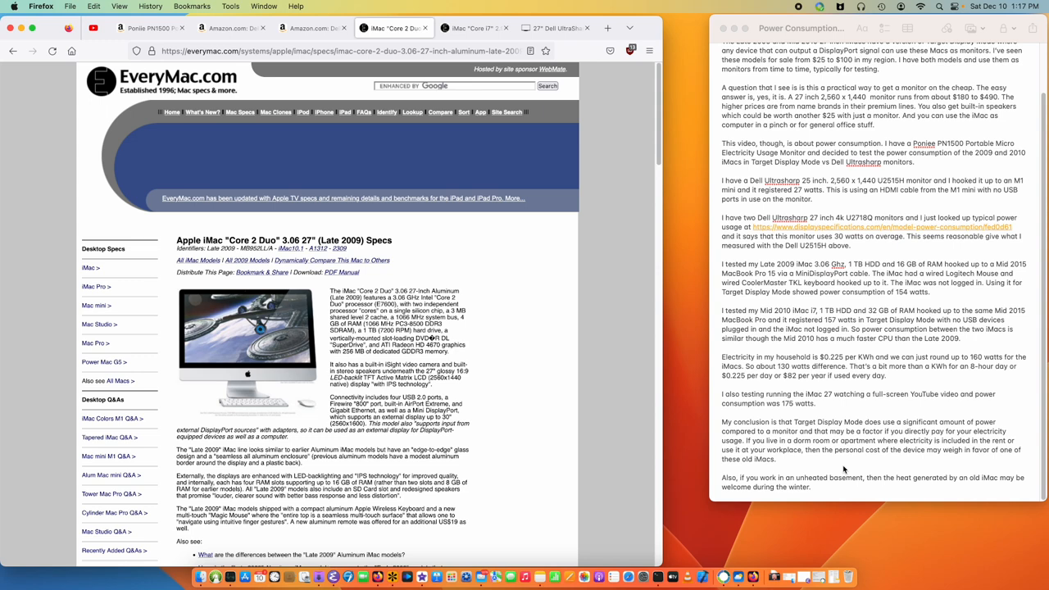
scroll("down", 3)
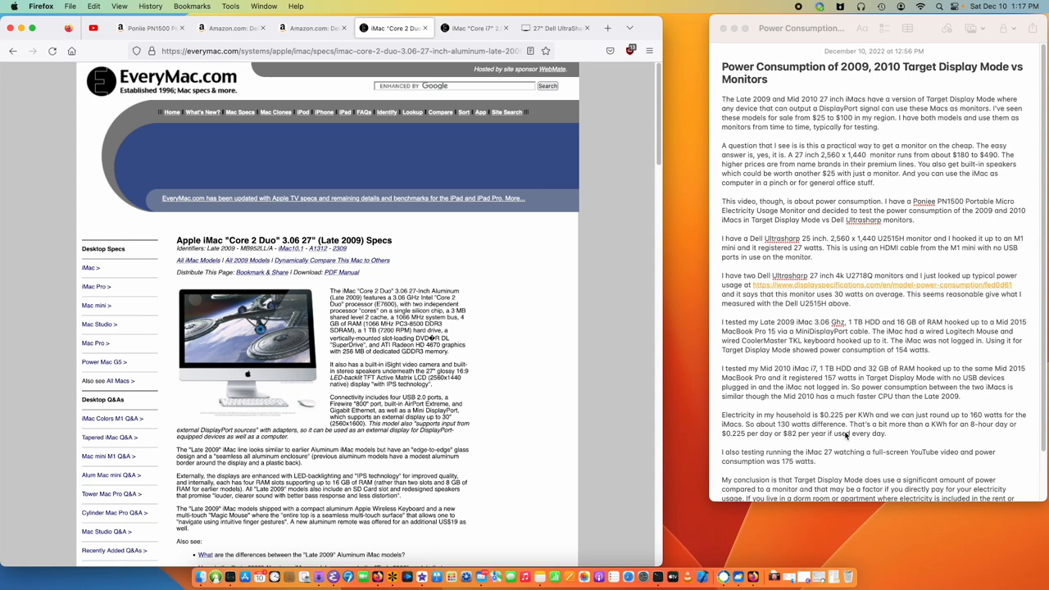
mouse_move(855, 204)
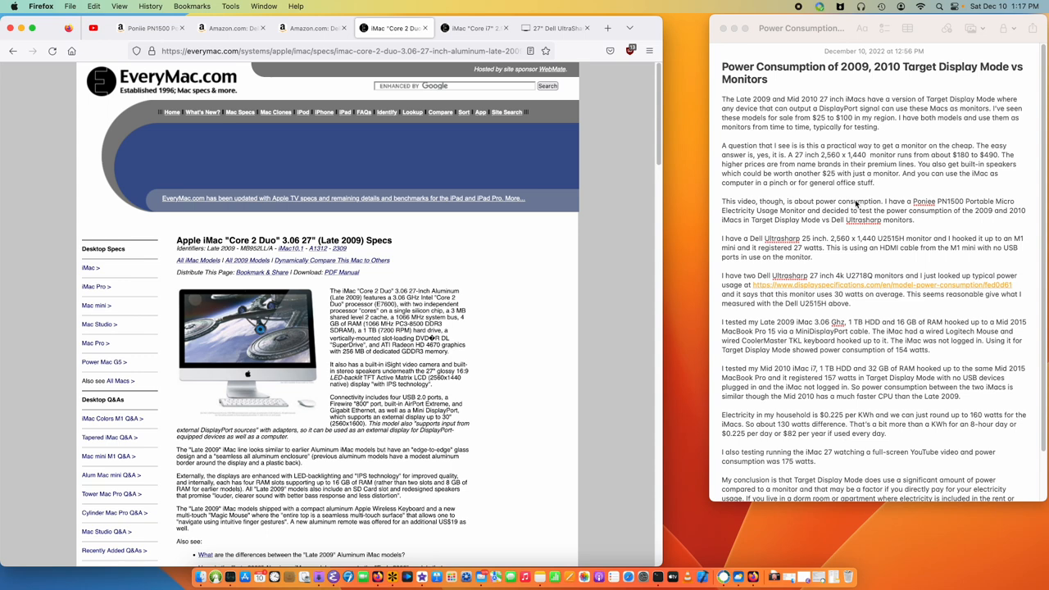